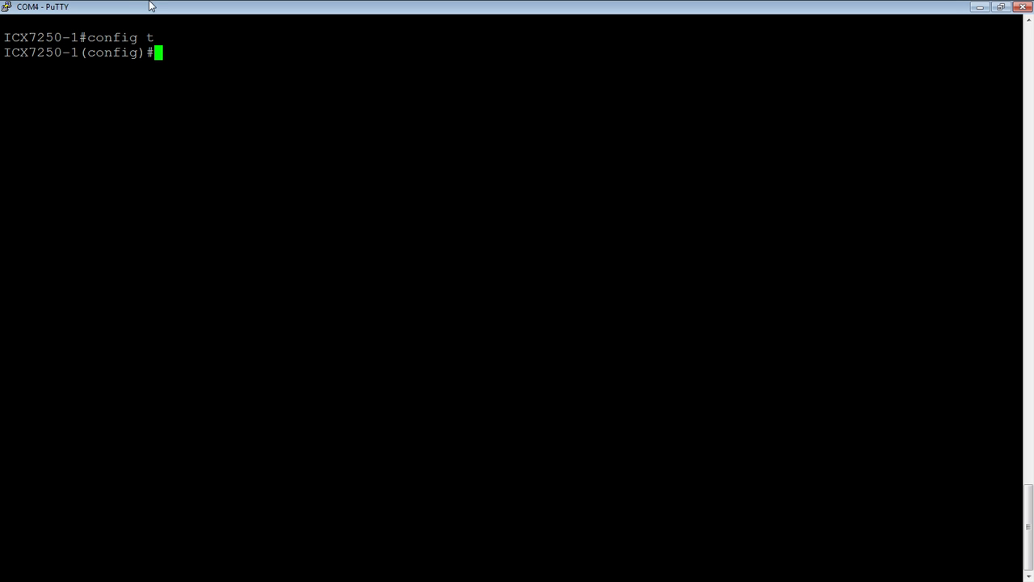
{"action": "mouse_move", "coordinate": [232, 148]}
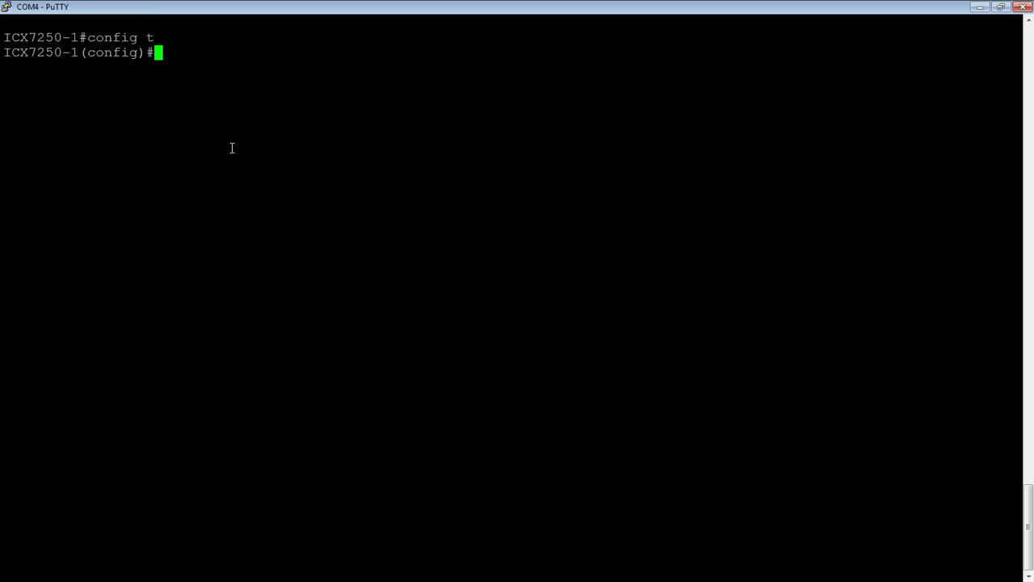
Enter vlan 1 and then webauth to reach the VLAN 1 web authentication level.
{"action": "type", "text": "vlan 1"}
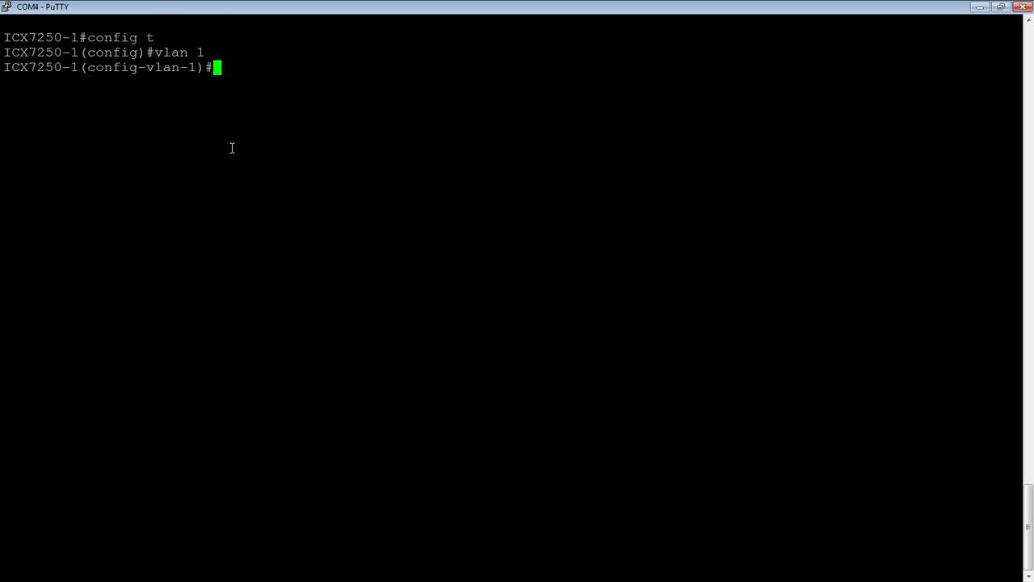
{"action": "type", "text": "webauth"}
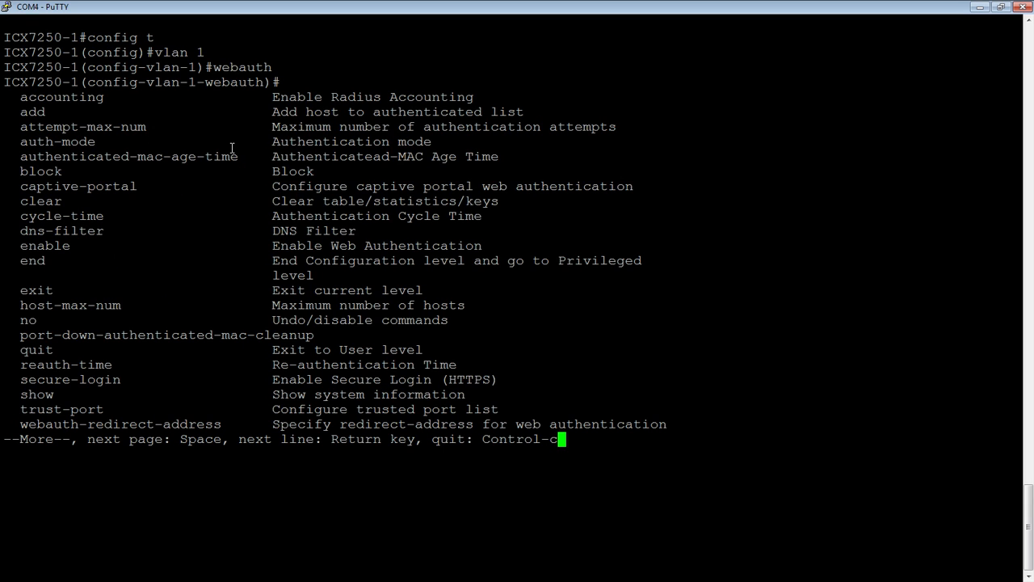
Page the help list, then apply no secure-login to disable HTTPS login.
{"action": "key", "text": "space"}
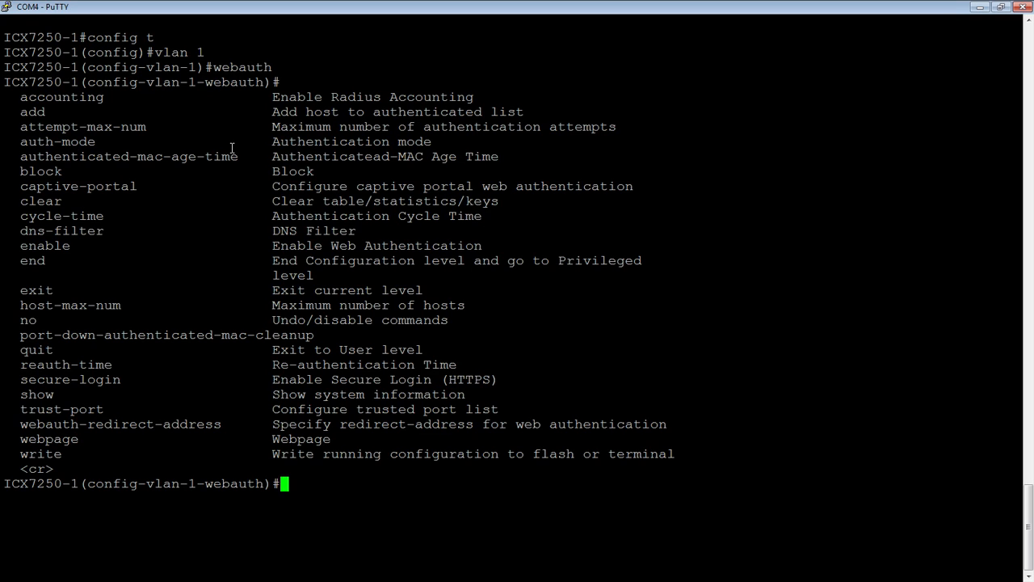
{"action": "type", "text": "no"}
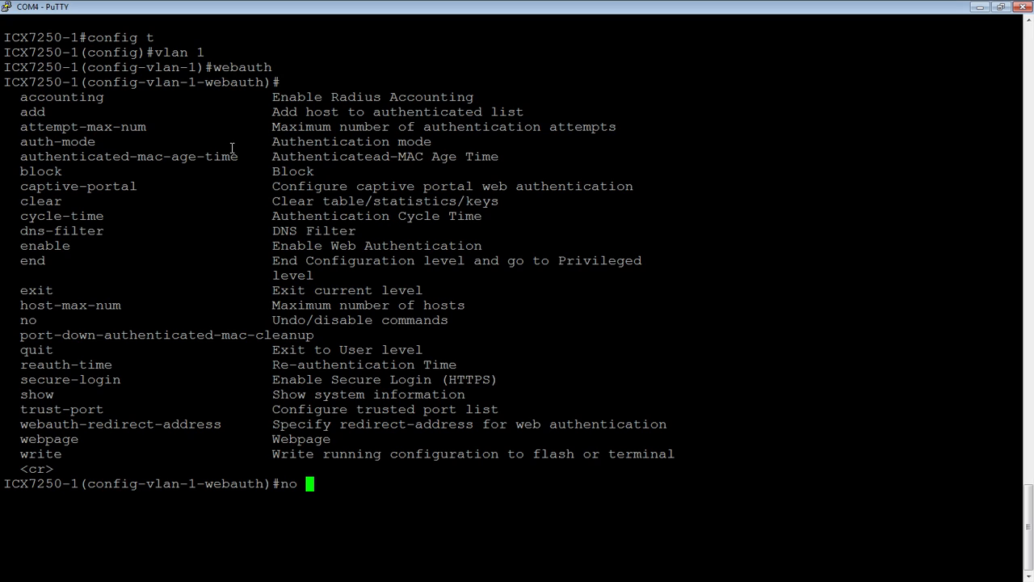
{"action": "type", "text": "s"}
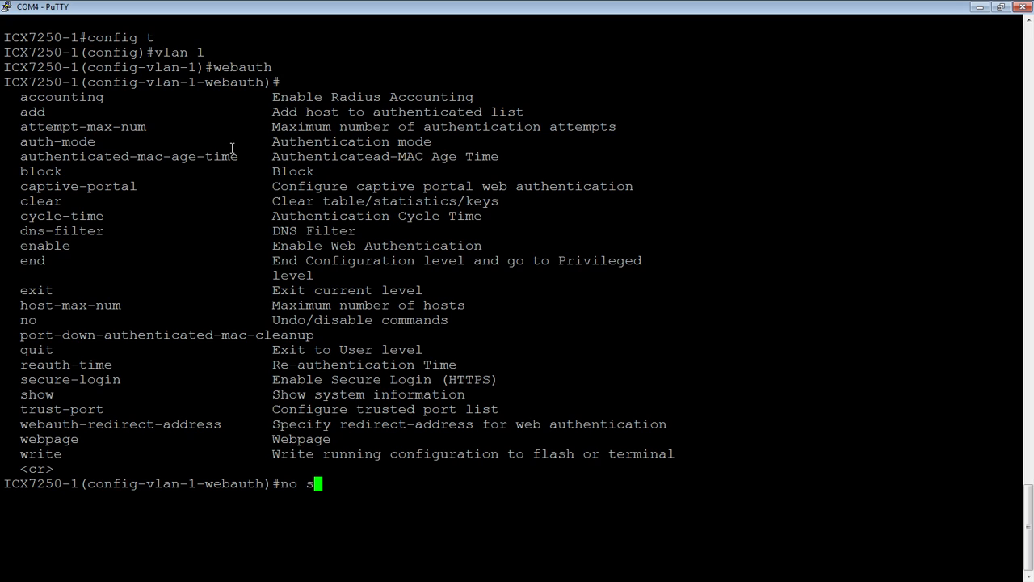
{"action": "type", "text": "ecure-l"}
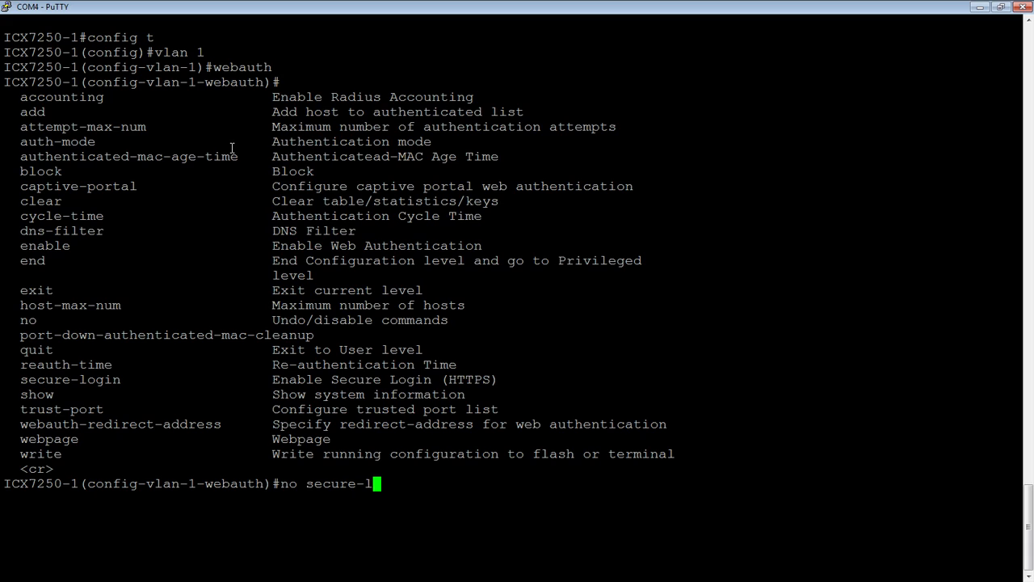
{"action": "key", "text": "Enter"}
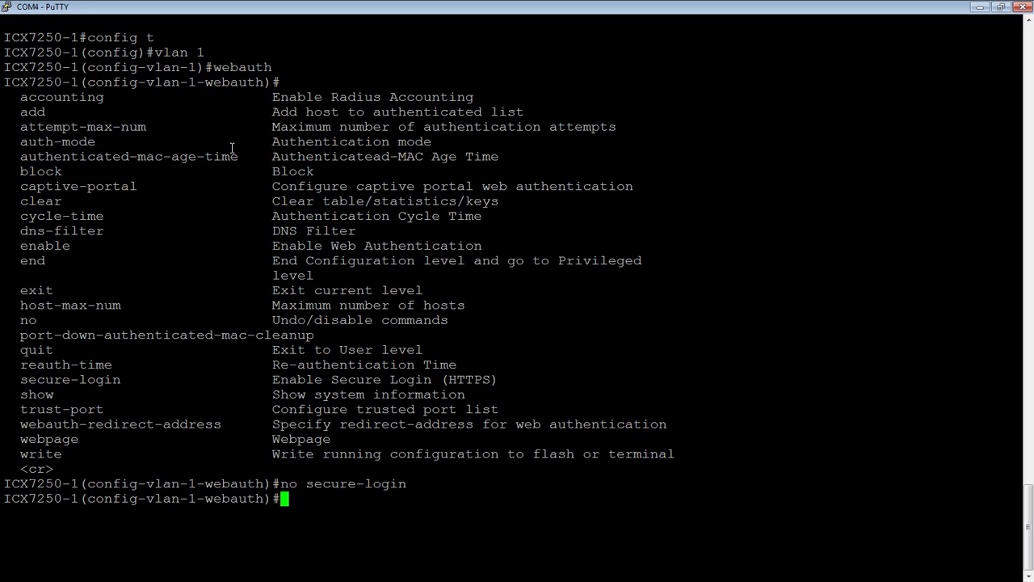
Configure trust-port e 1/1/5 and begin the next auth command.
{"action": "type", "text": "tru"}
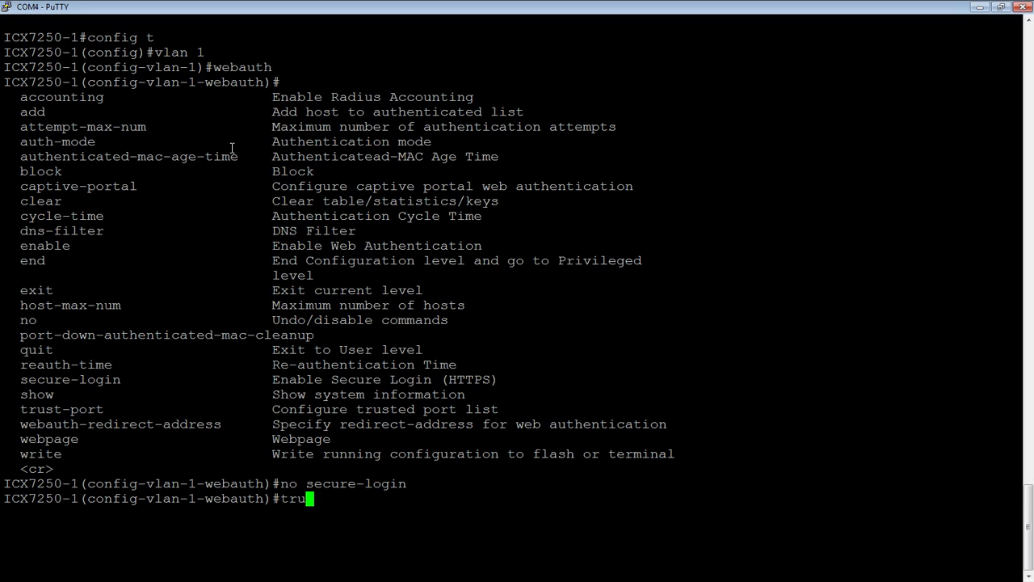
{"action": "key", "text": "Tab"}
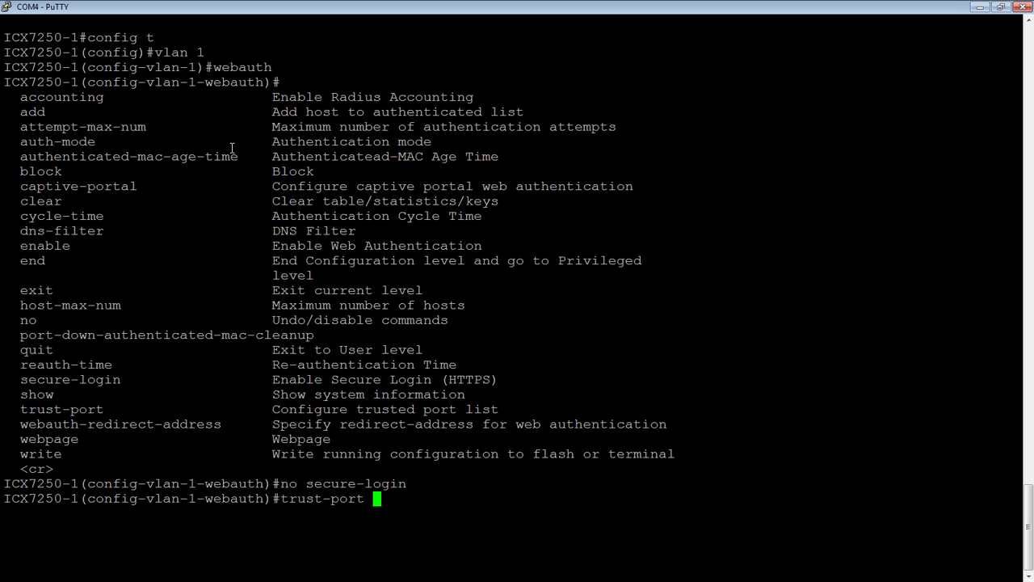
{"action": "type", "text": "1/1/5"}
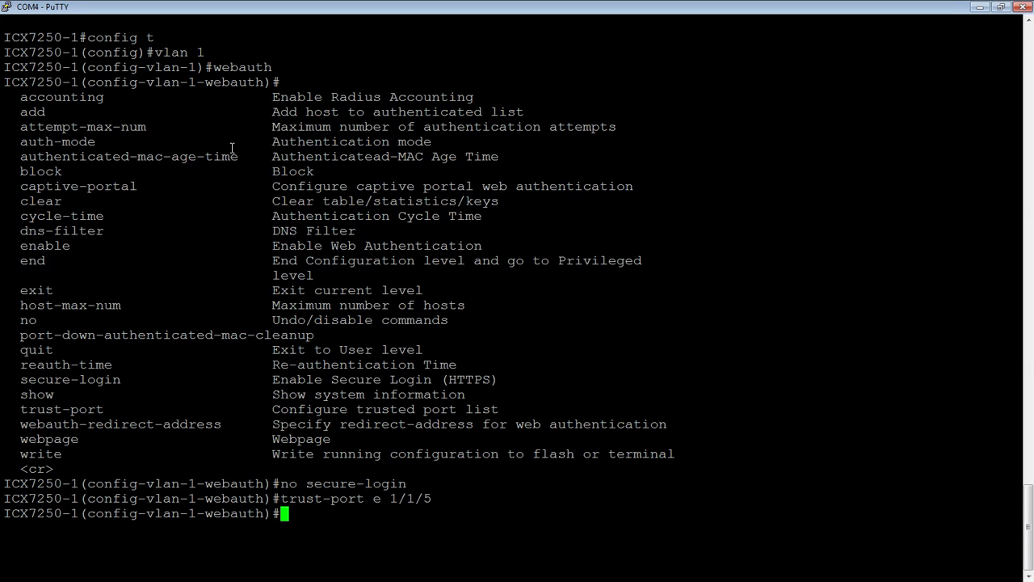
{"action": "type", "text": "auth"}
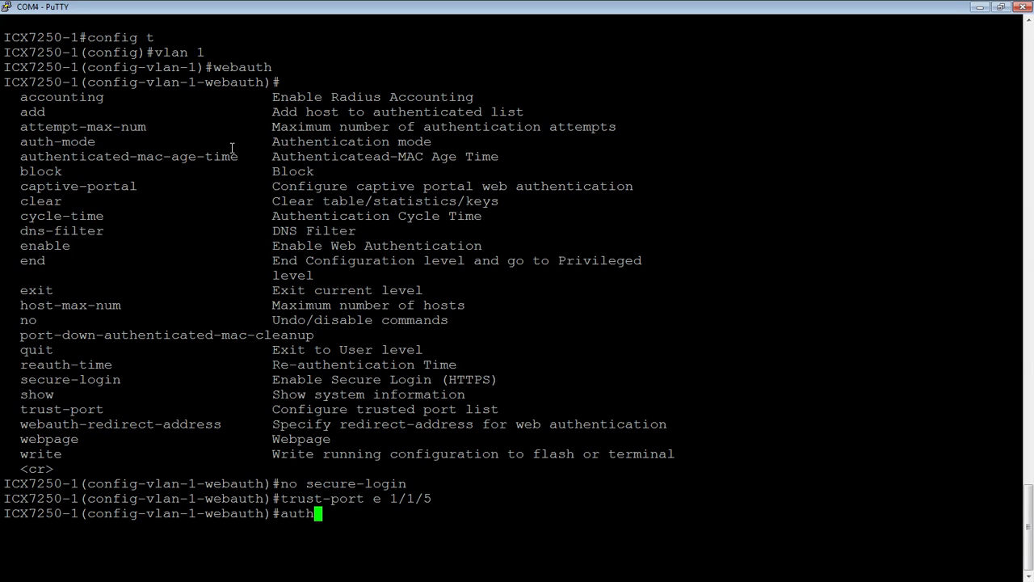
Query auth-mode ? to list captive-portal, none, passcode and username-password modes.
{"action": "type", "text": "-mode"}
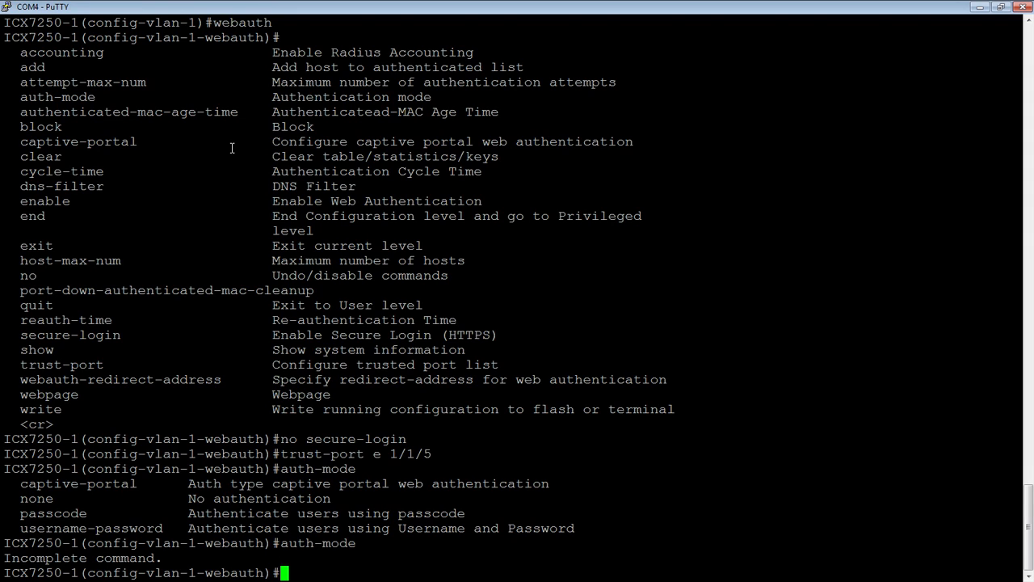
{"action": "type", "text": "auth-mode"}
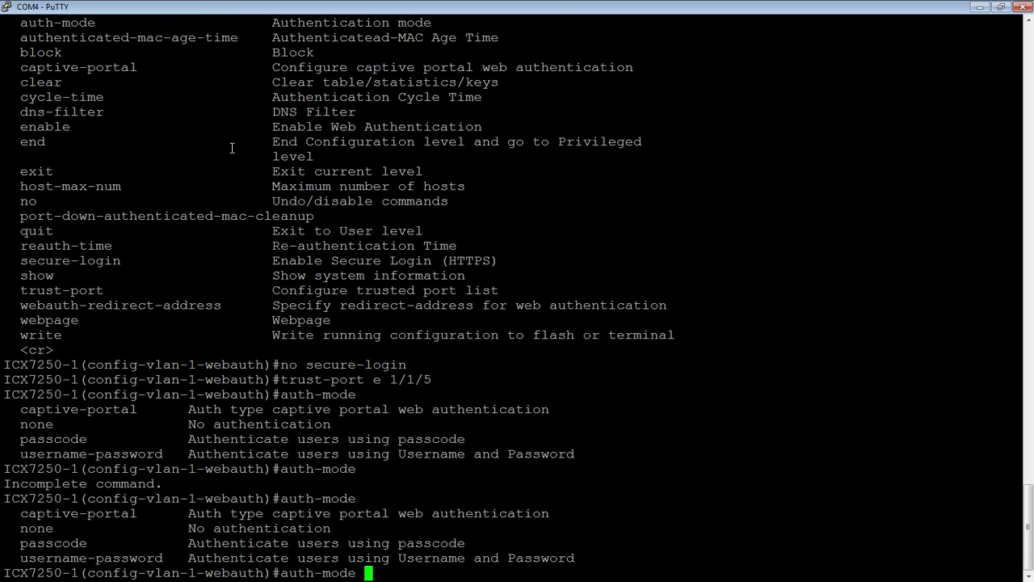
Set auth-mode passcode, enable web authentication, and start a show command.
{"action": "type", "text": "passcode"}
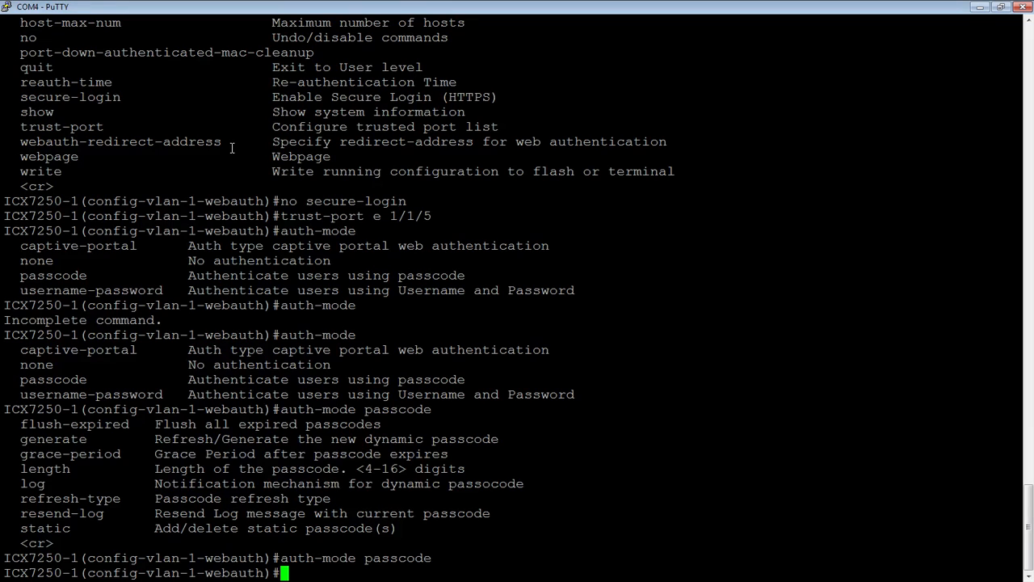
{"action": "type", "text": "enable"}
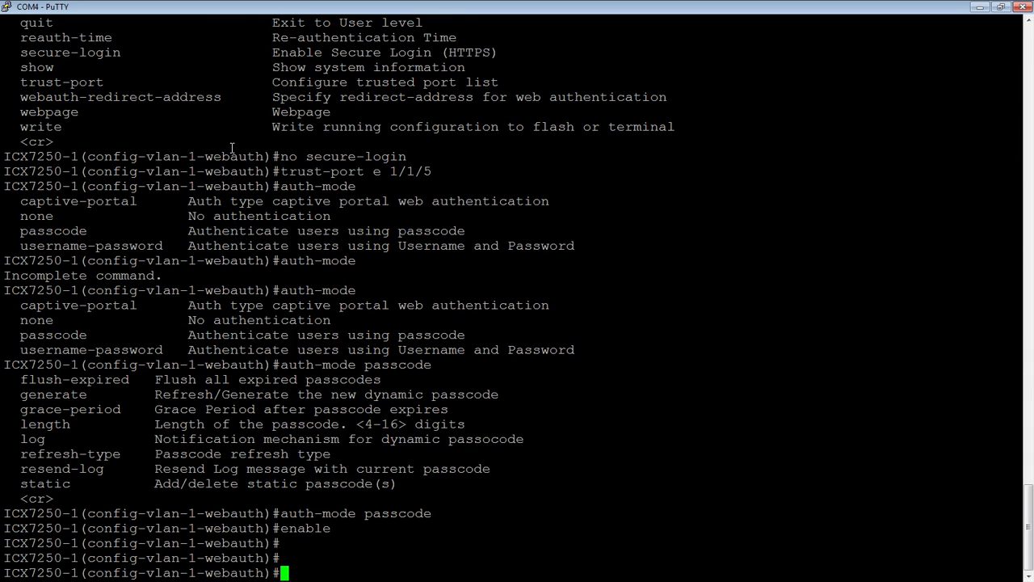
{"action": "type", "text": "show"}
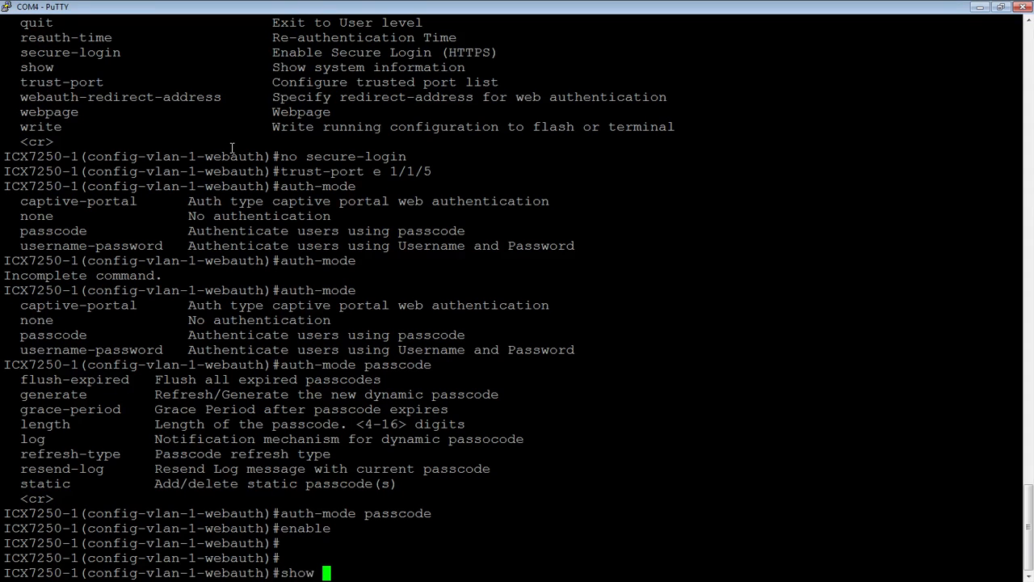
Run show webauth and page through the VLAN 1 passcode-mode status with its current passcode.
{"action": "type", "text": "webauth"}
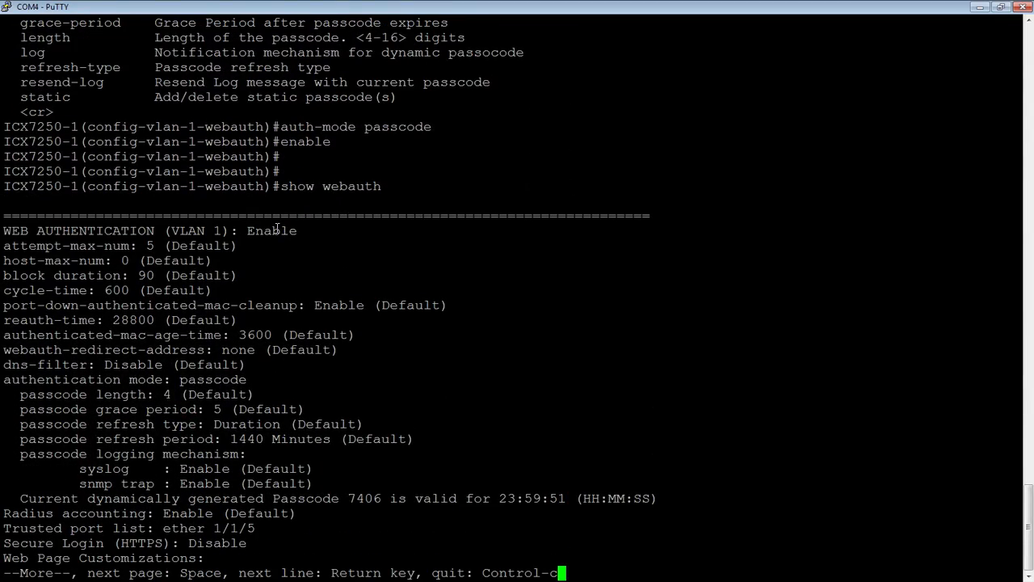
{"action": "mouse_move", "coordinate": [138, 275]}
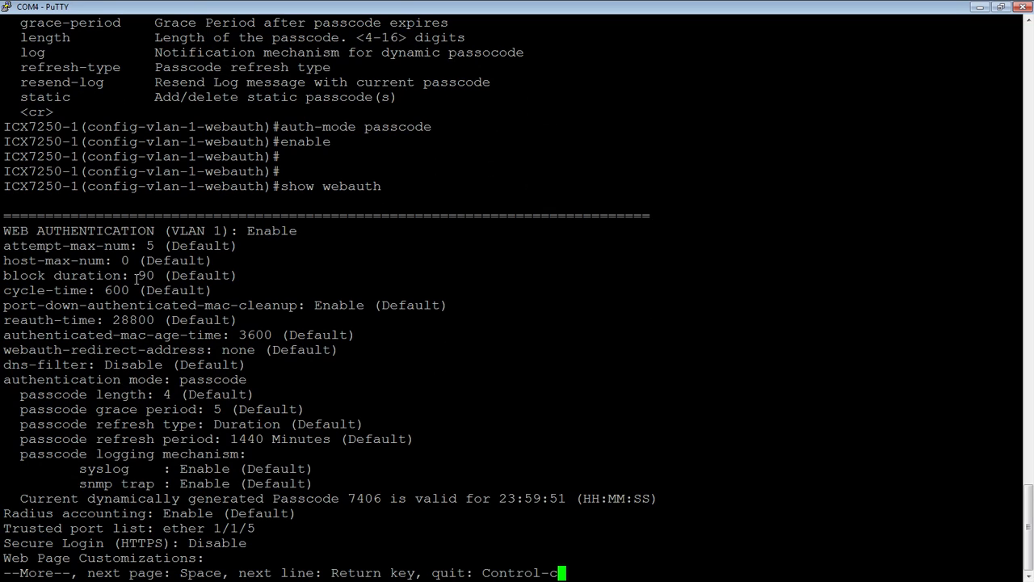
{"action": "mouse_move", "coordinate": [450, 340]}
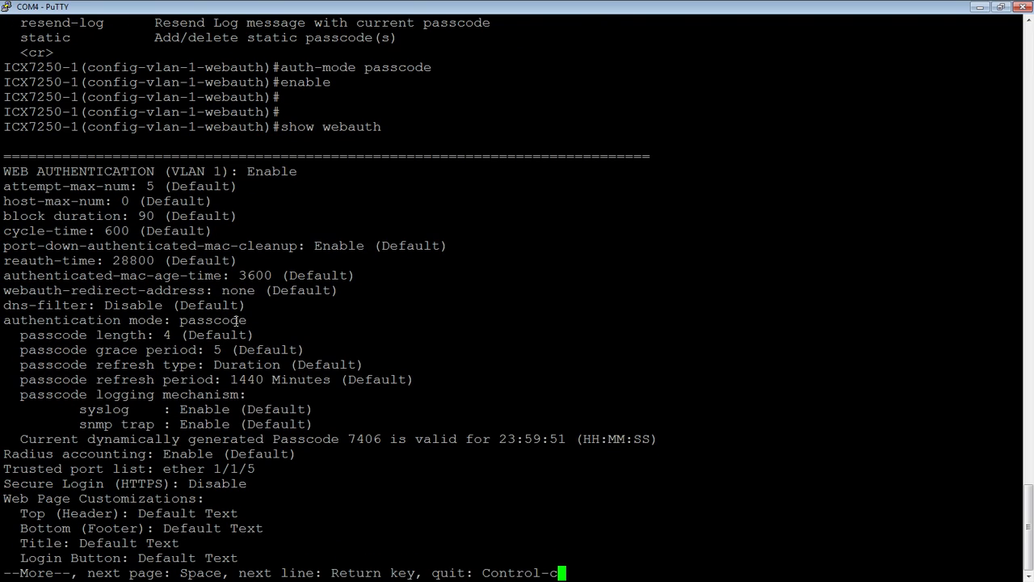
{"action": "mouse_move", "coordinate": [253, 337]}
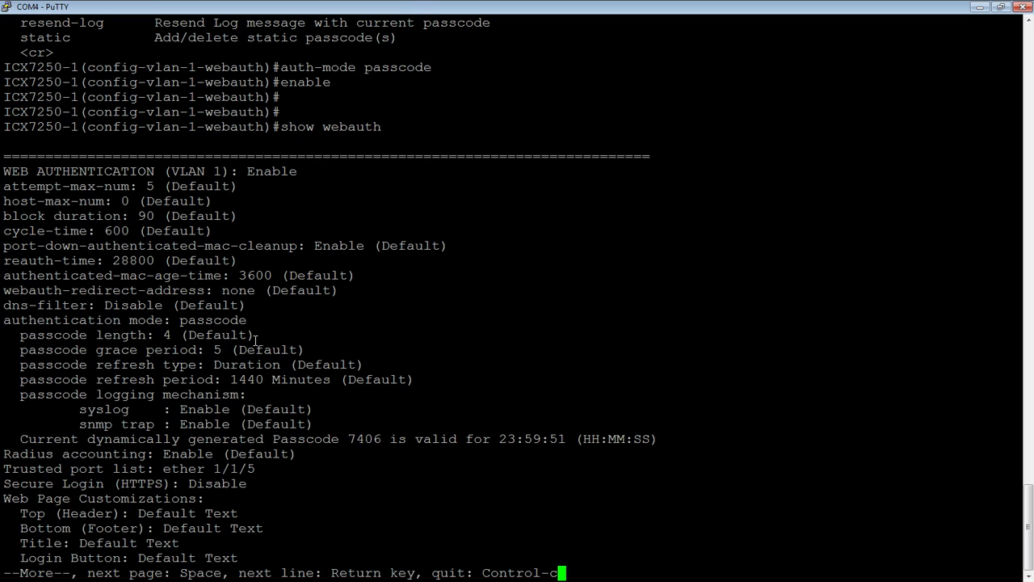
{"action": "mouse_move", "coordinate": [341, 350]}
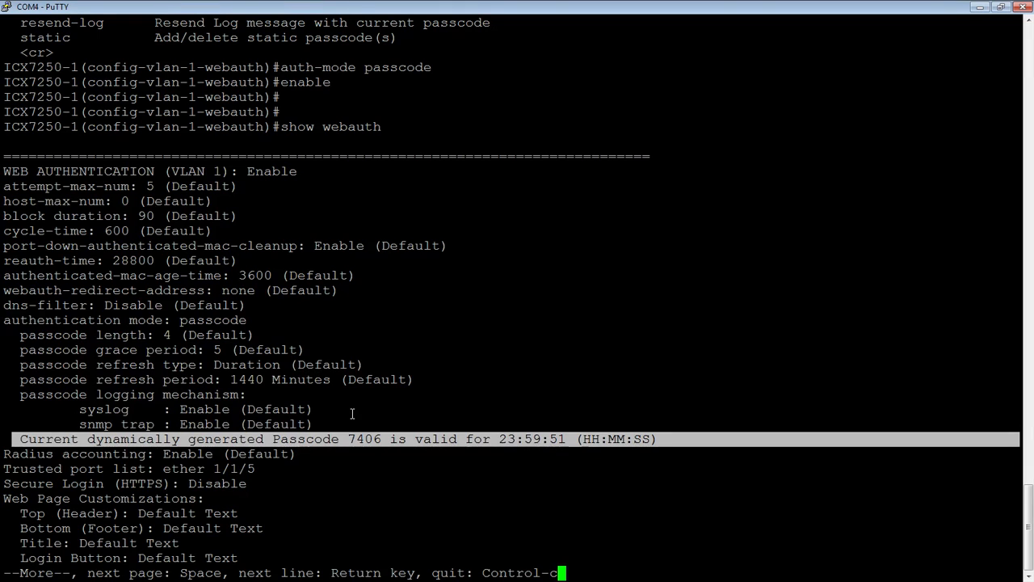
{"action": "mouse_move", "coordinate": [549, 439]}
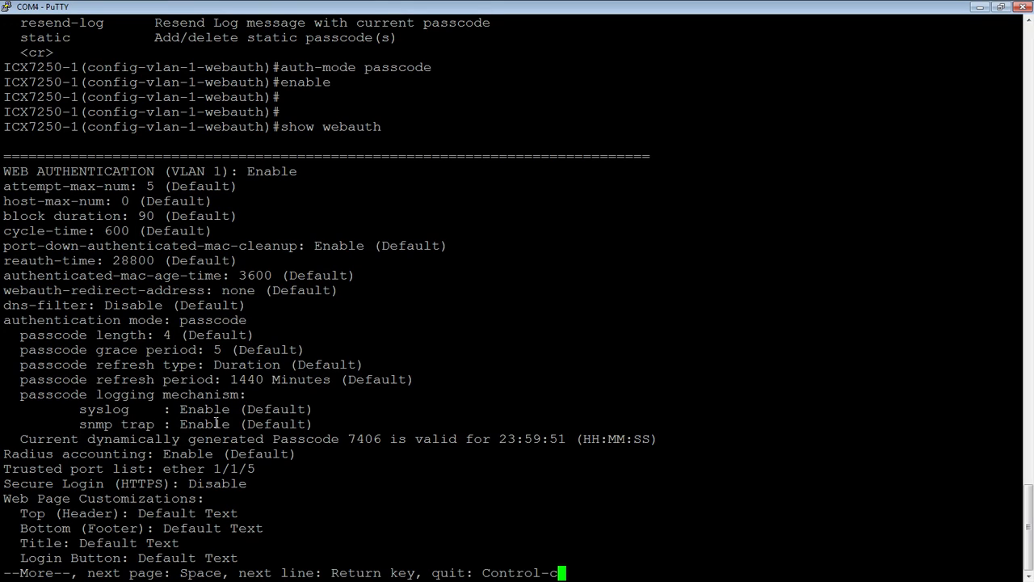
{"action": "mouse_move", "coordinate": [175, 379]}
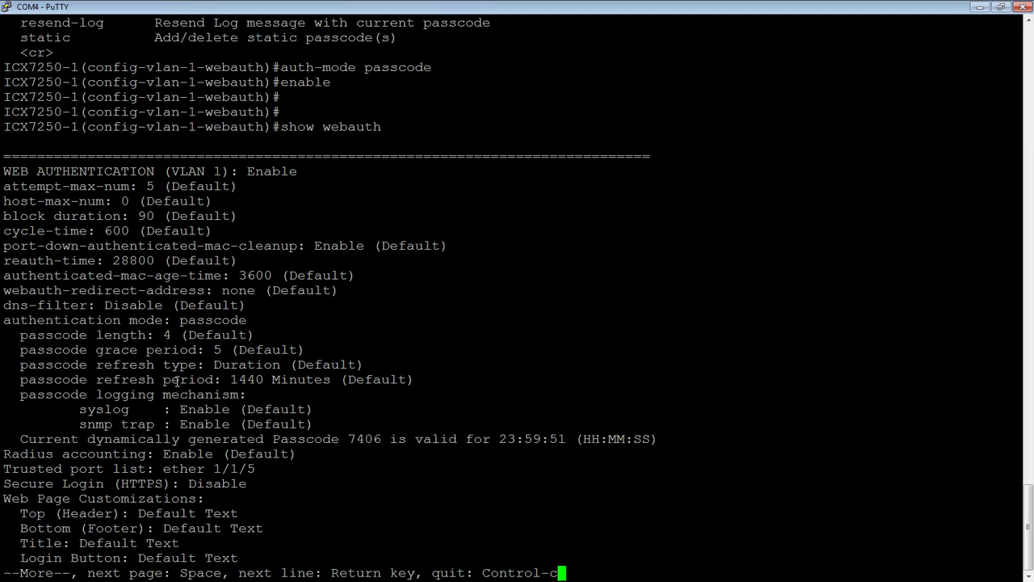
{"action": "mouse_move", "coordinate": [258, 469]}
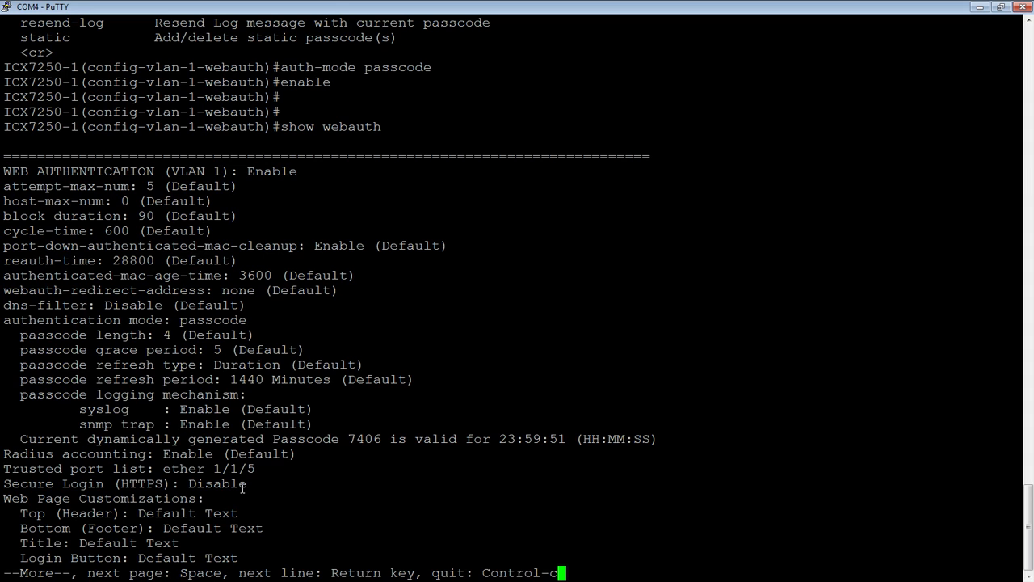
{"action": "mouse_move", "coordinate": [218, 484]}
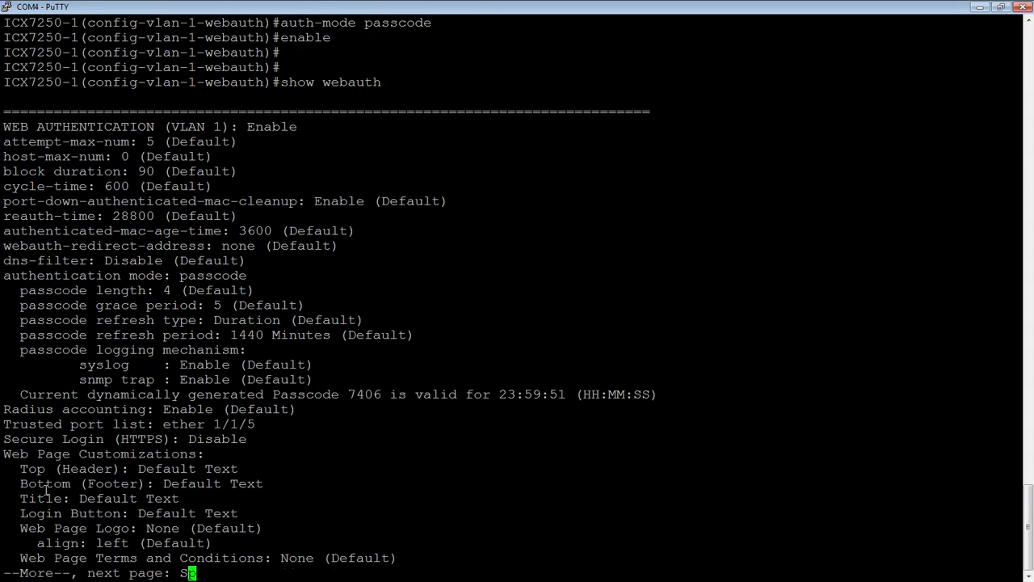
{"action": "key", "text": "Space"}
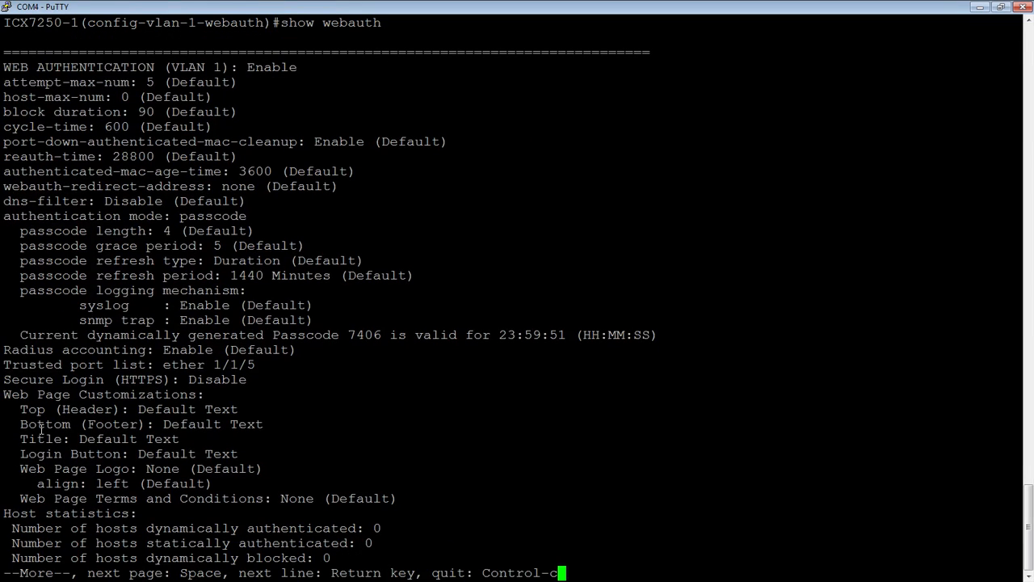
{"action": "mouse_move", "coordinate": [52, 394]}
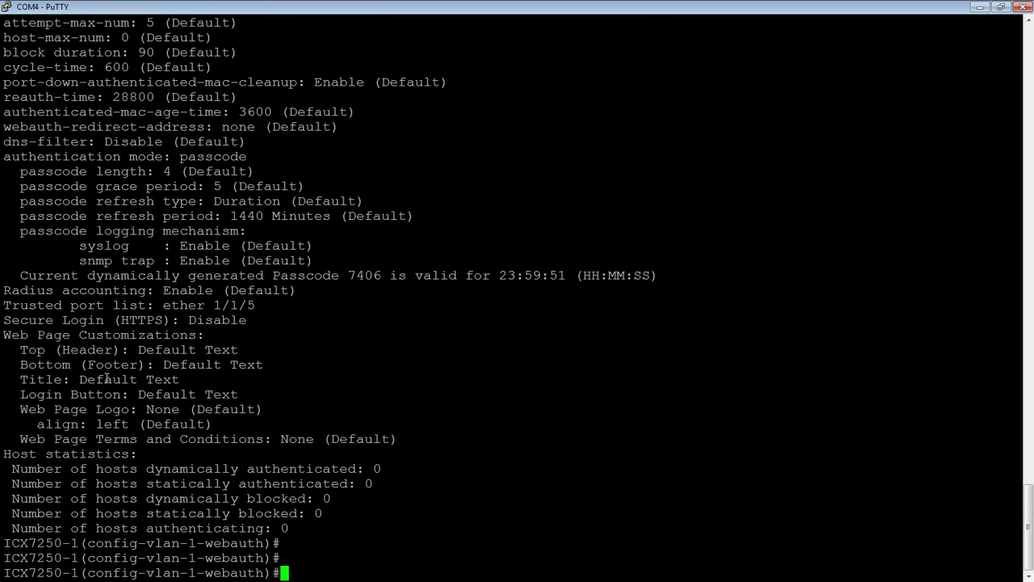
{"action": "mouse_move", "coordinate": [198, 472]}
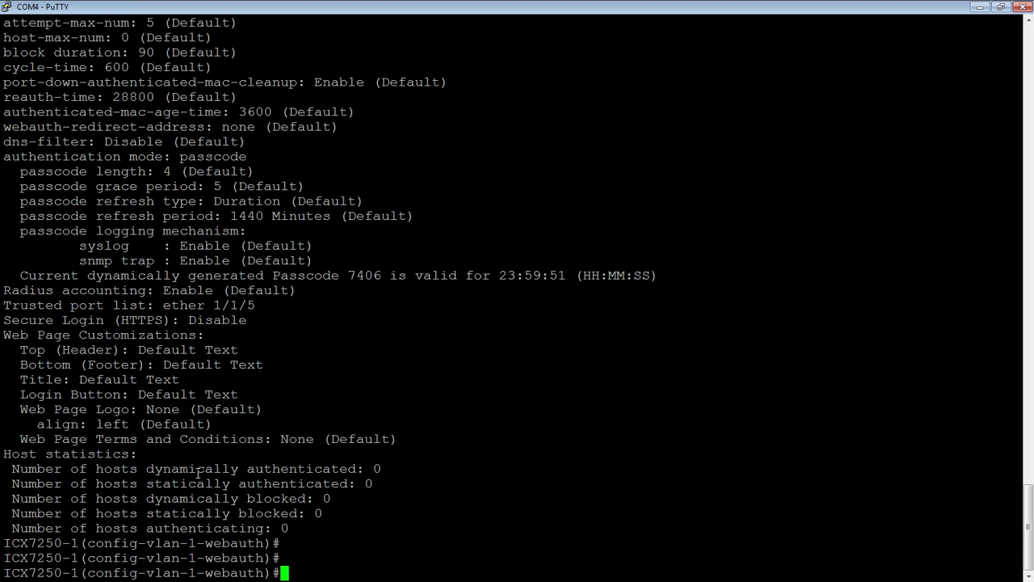
{"action": "mouse_move", "coordinate": [256, 484]}
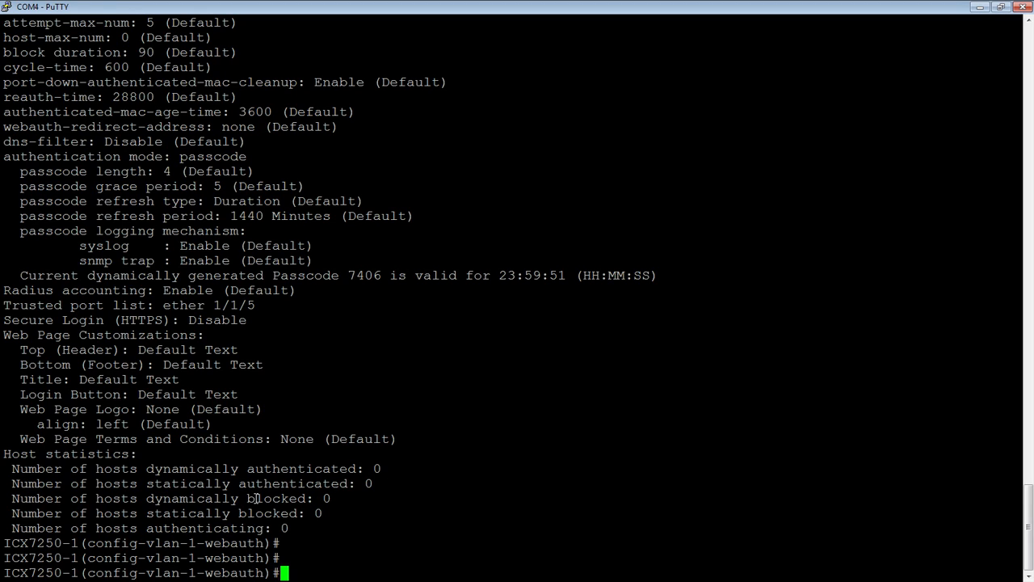
{"action": "mouse_move", "coordinate": [291, 513]}
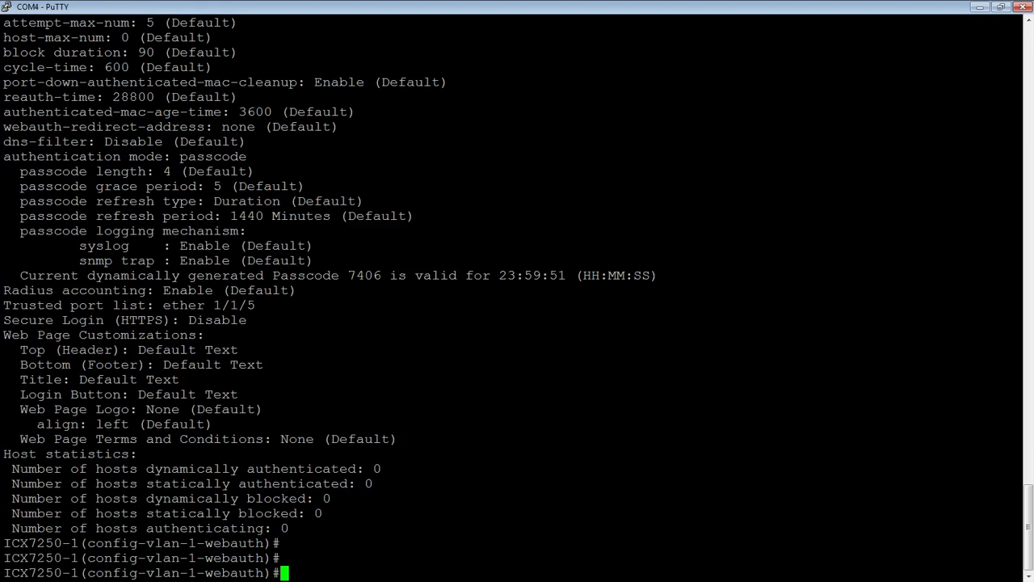
{"action": "type", "text": "show webauth"}
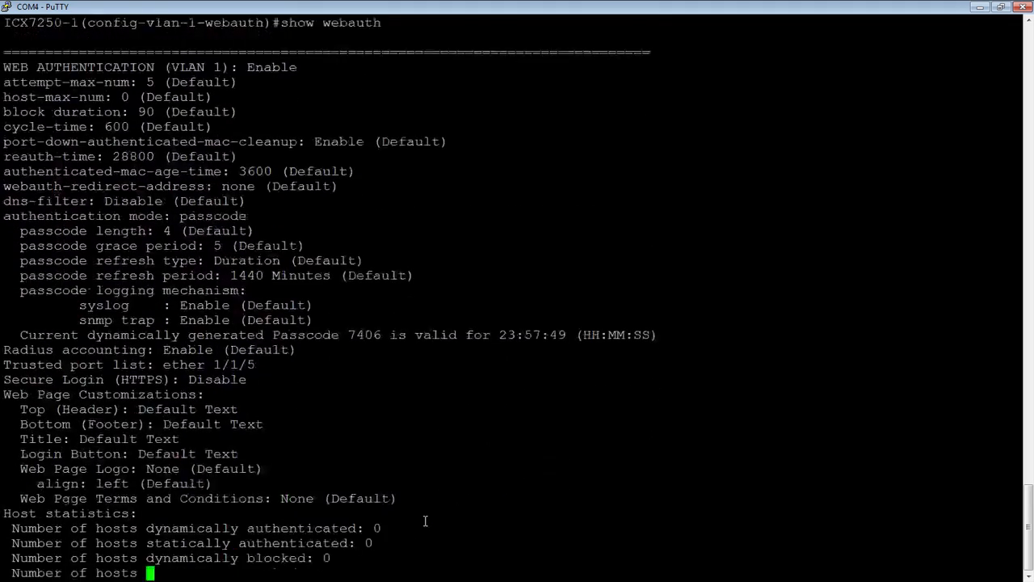
{"action": "key", "text": "Enter"}
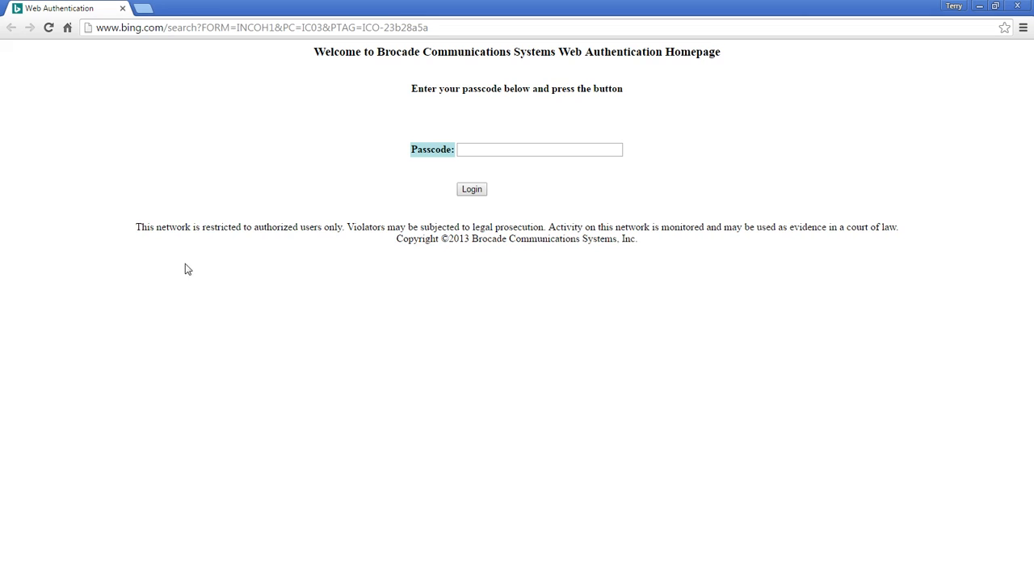
Log in on the Brocade page with the CLI passcode and dismiss Chrome's save-password prompt.
{"action": "left_click", "coordinate": [496, 148]}
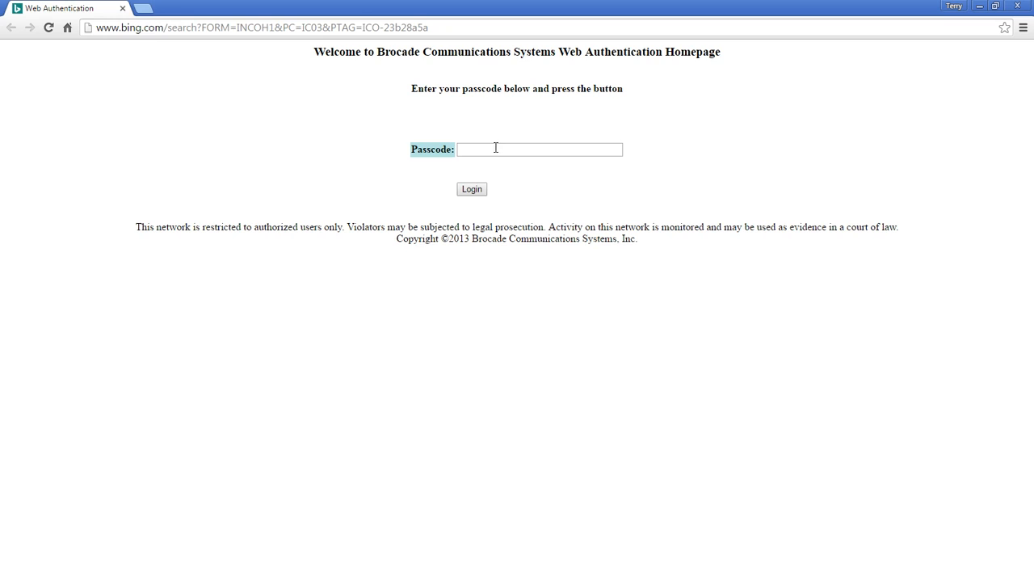
{"action": "left_click", "coordinate": [539, 149]}
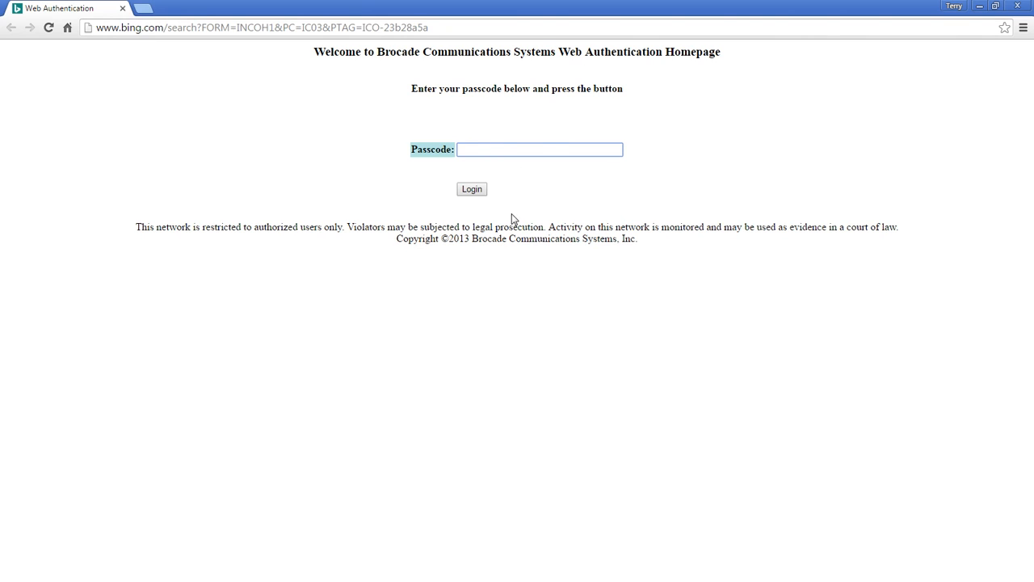
{"action": "mouse_move", "coordinate": [569, 83]}
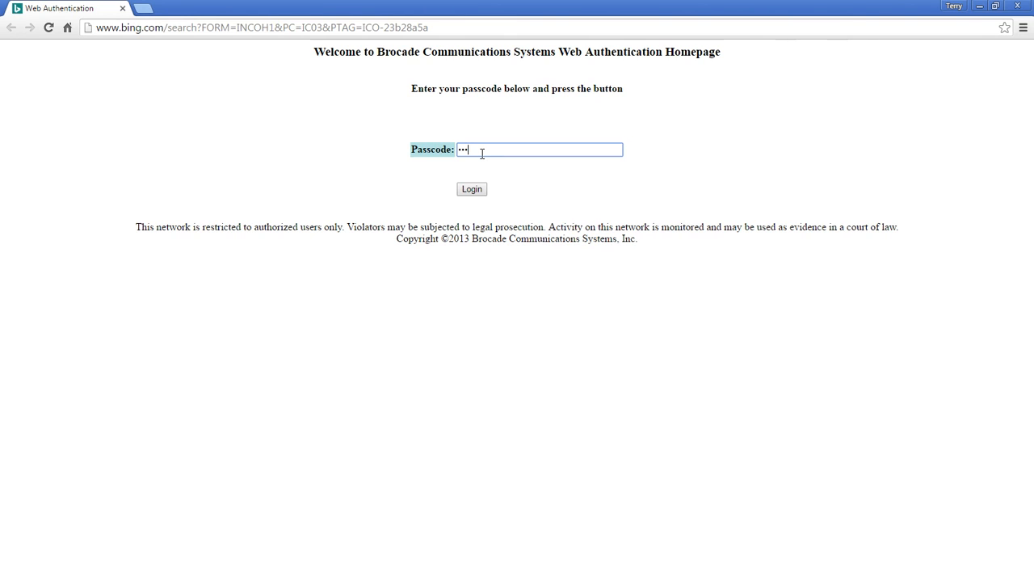
{"action": "left_click", "coordinate": [471, 188]}
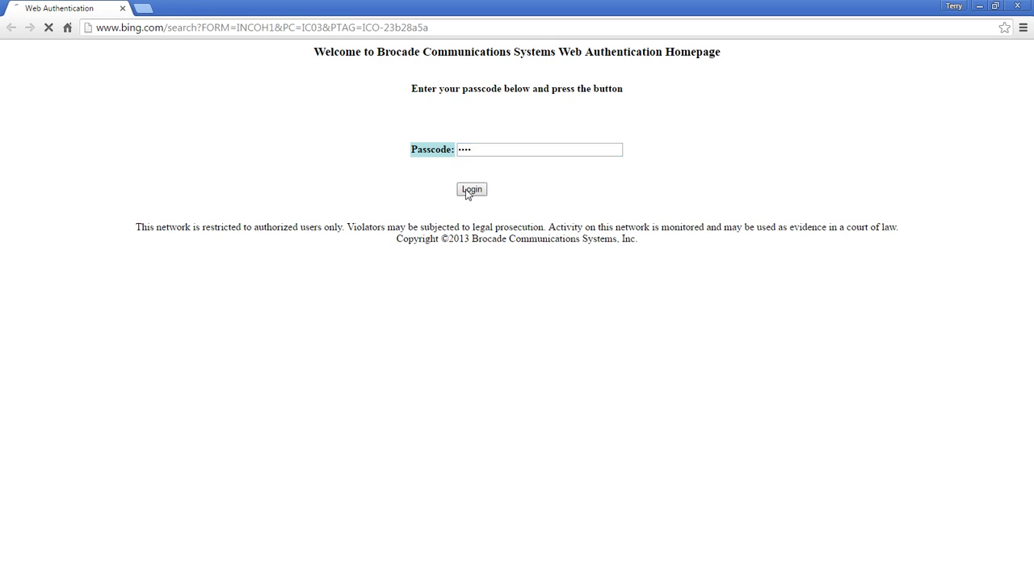
{"action": "left_click", "coordinate": [470, 189]}
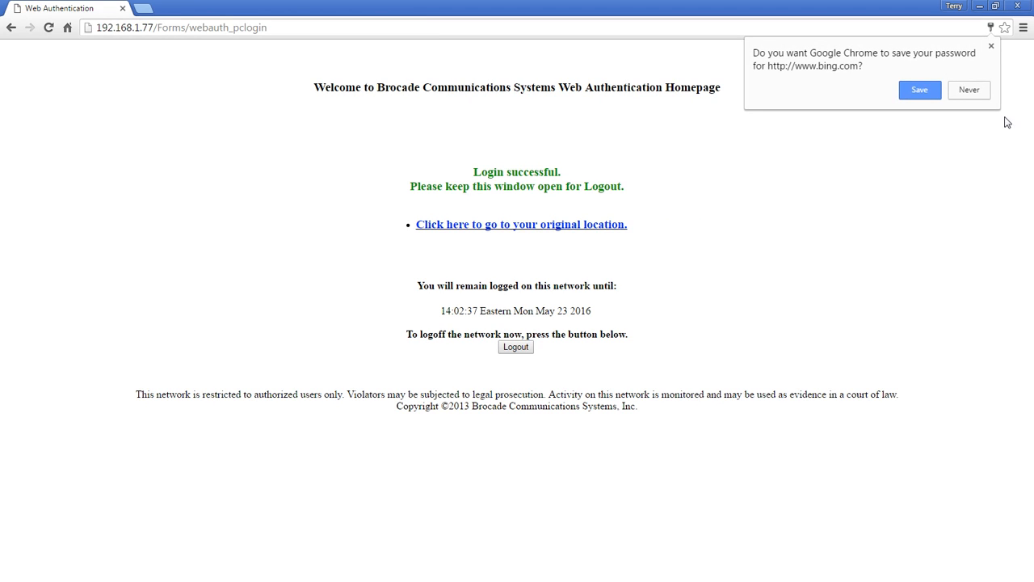
{"action": "left_click", "coordinate": [969, 89]}
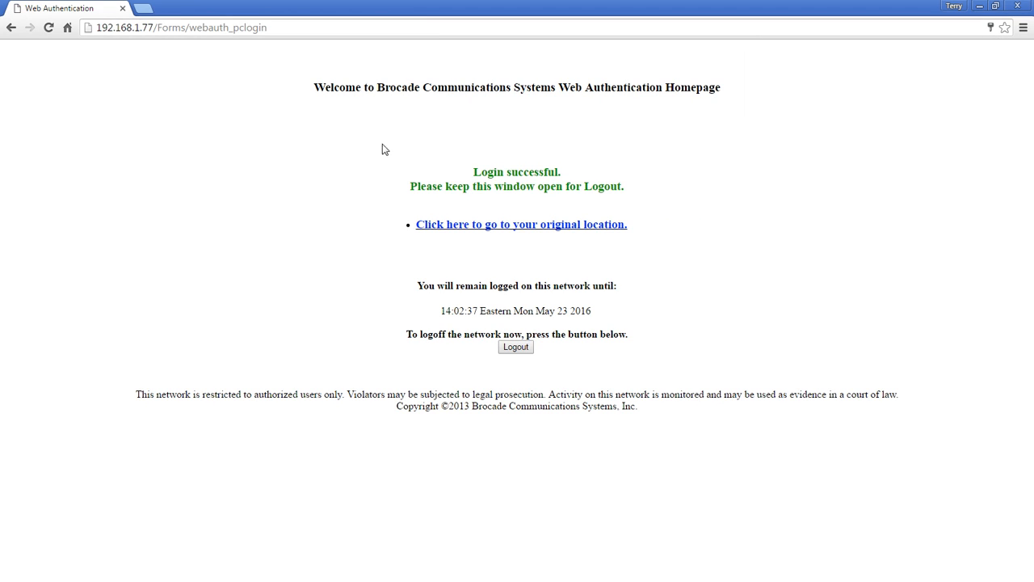
{"action": "mouse_move", "coordinate": [578, 180]}
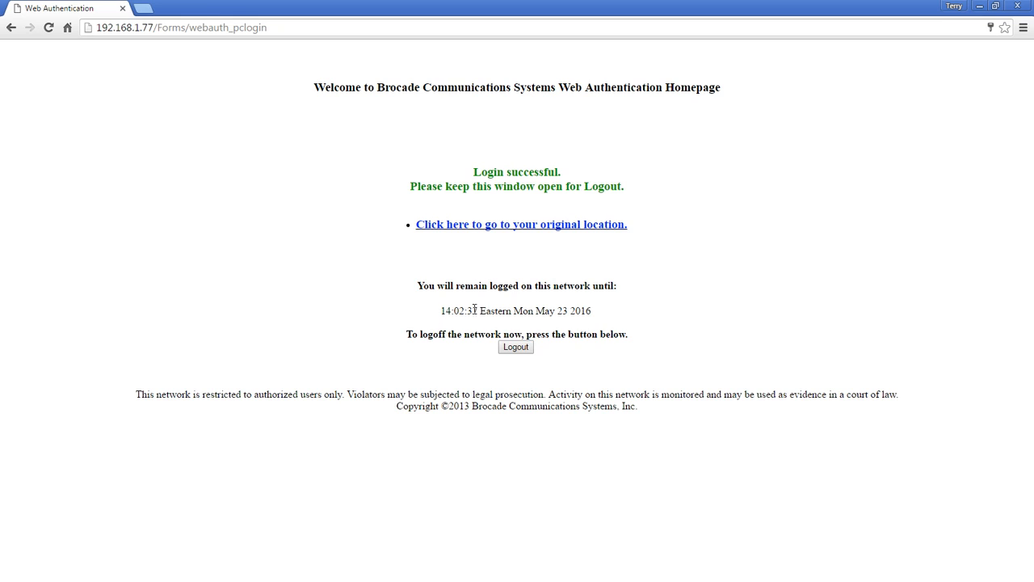
{"action": "mouse_move", "coordinate": [569, 311]}
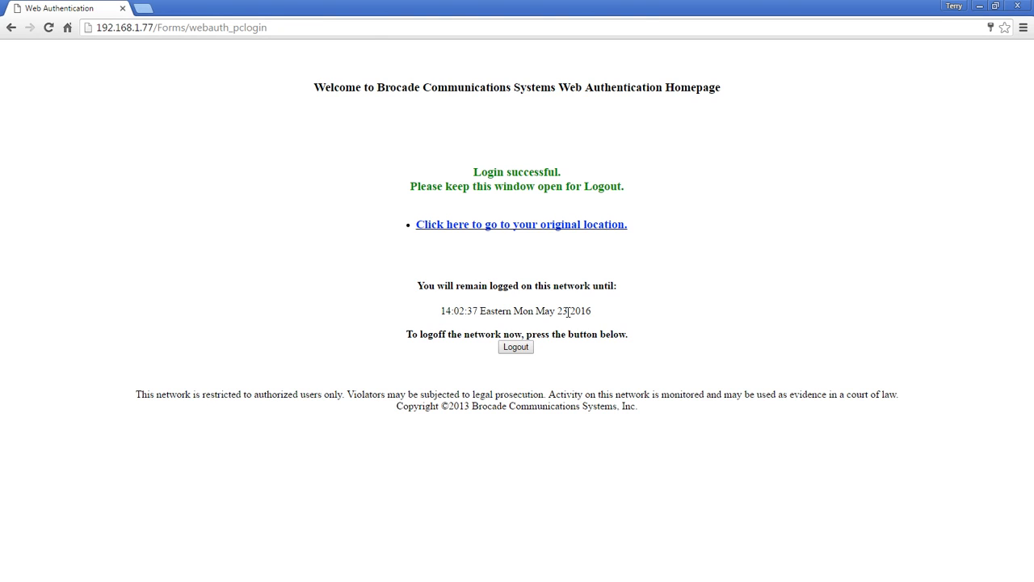
{"action": "mouse_move", "coordinate": [635, 324]}
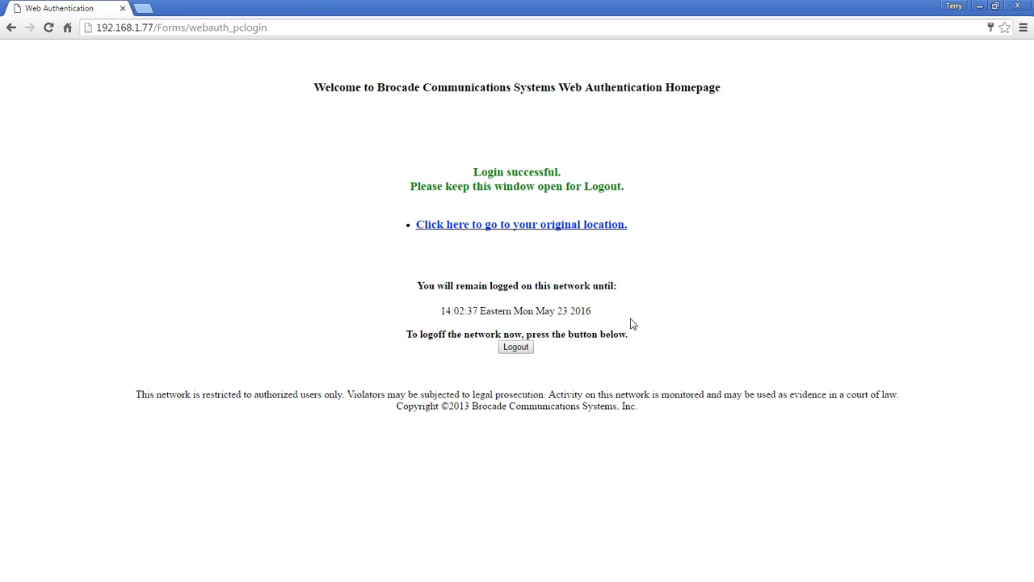
{"action": "mouse_move", "coordinate": [518, 349]}
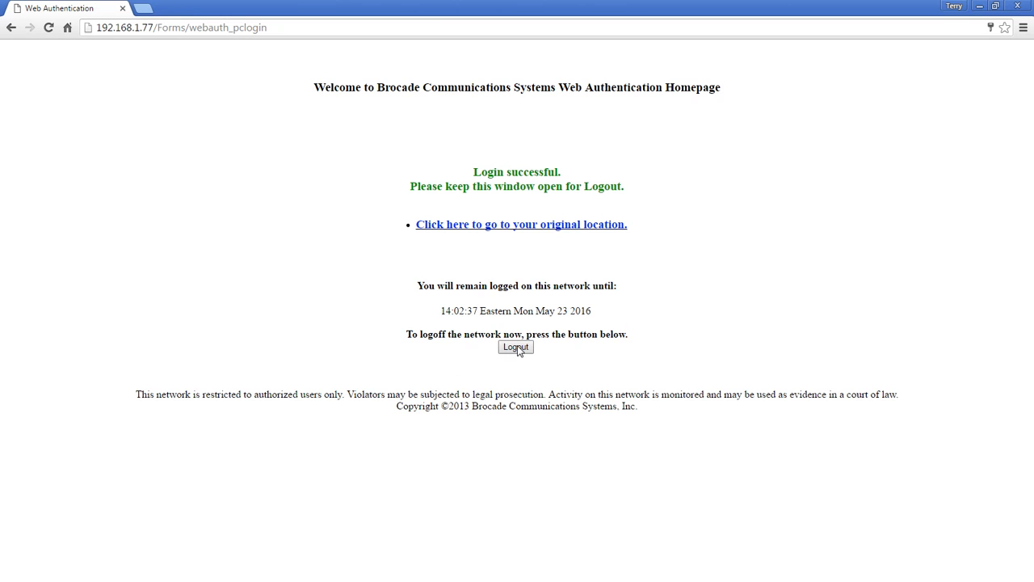
{"action": "mouse_move", "coordinate": [396, 337]}
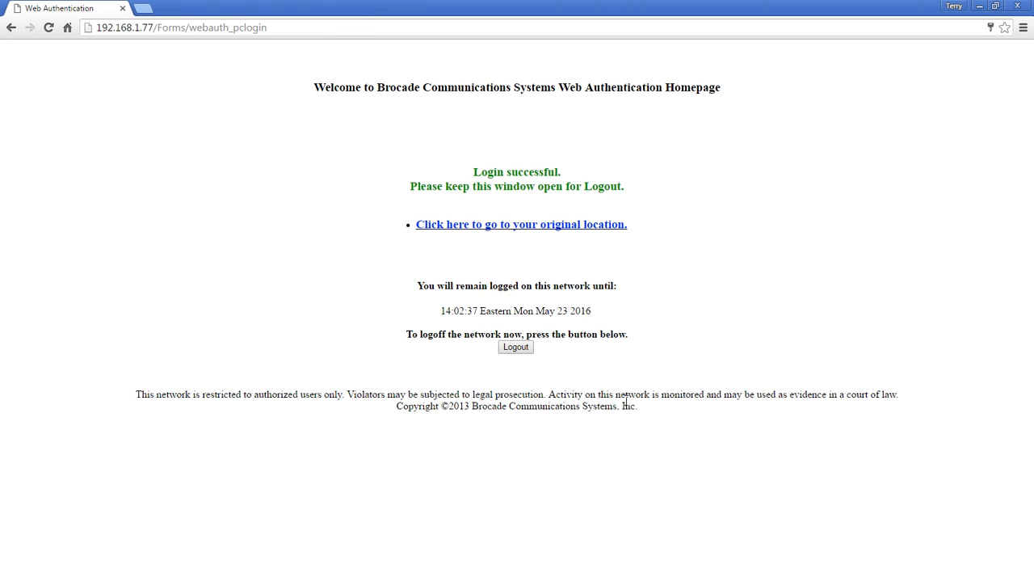
{"action": "mouse_move", "coordinate": [313, 245]}
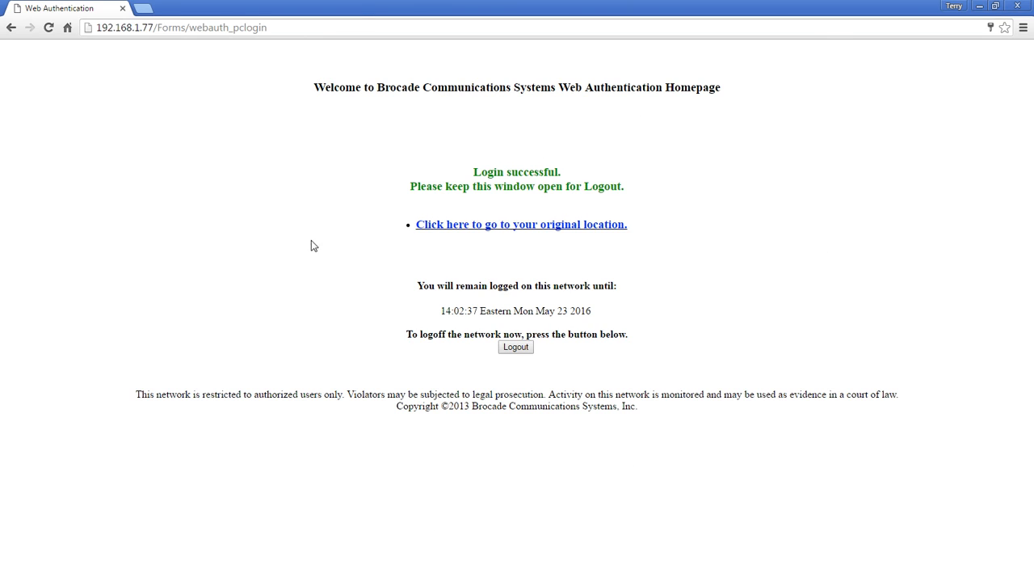
{"action": "mouse_move", "coordinate": [524, 354]}
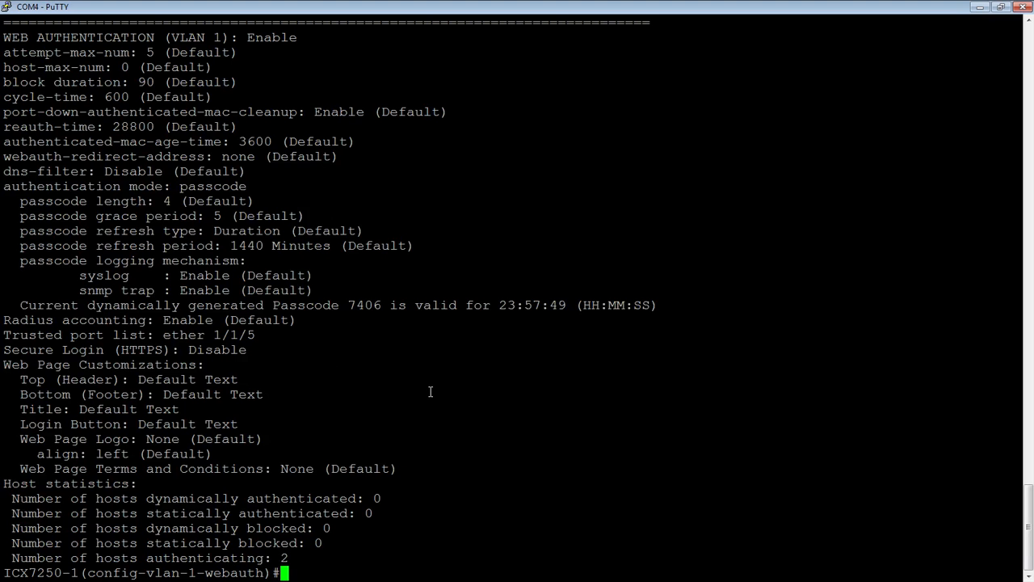
Rerun show webauth to see one authenticated host, then list show webauth sub-options.
{"action": "type", "text": "show webauth"}
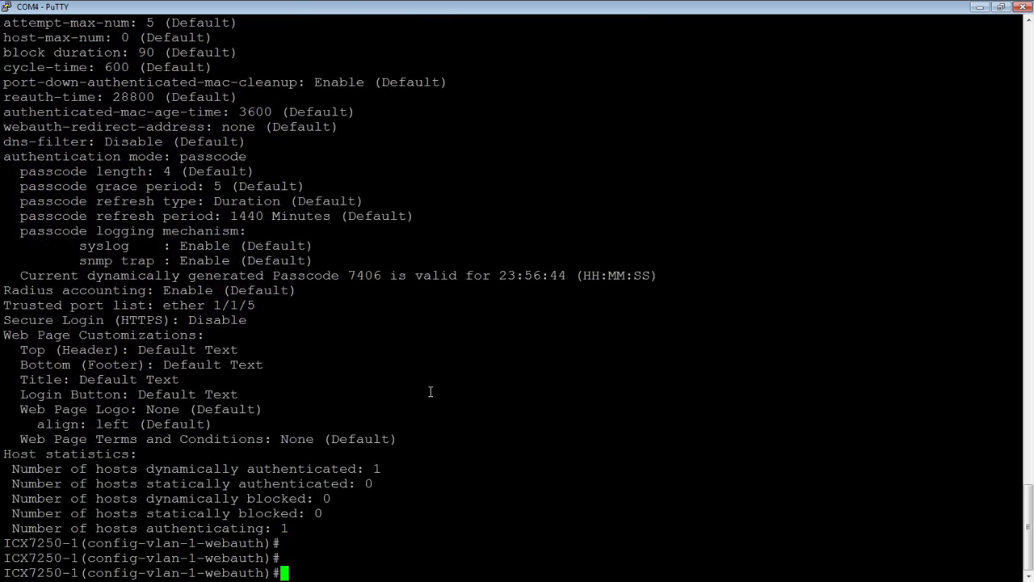
{"action": "mouse_move", "coordinate": [408, 466]}
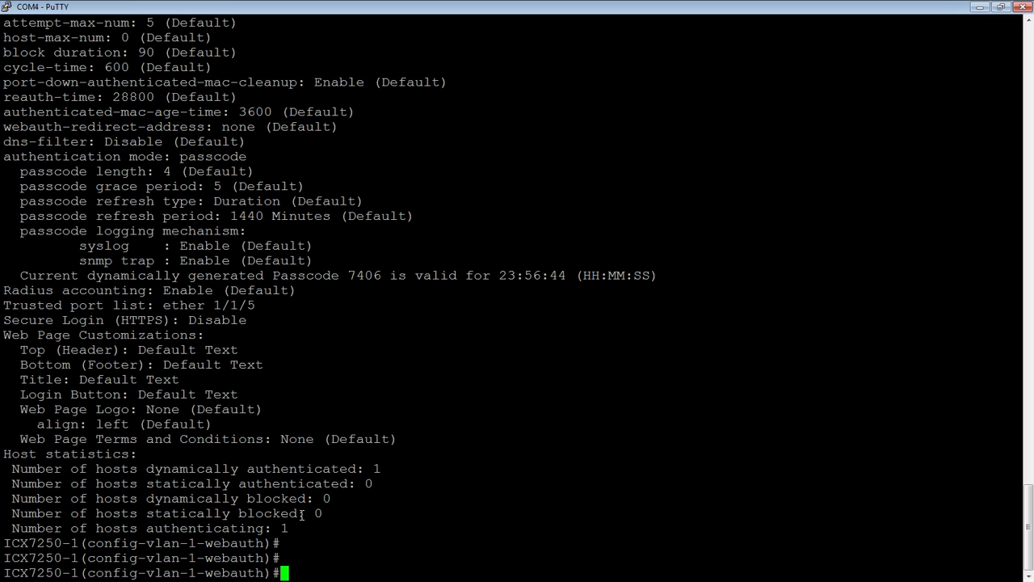
{"action": "type", "text": "show webauth"}
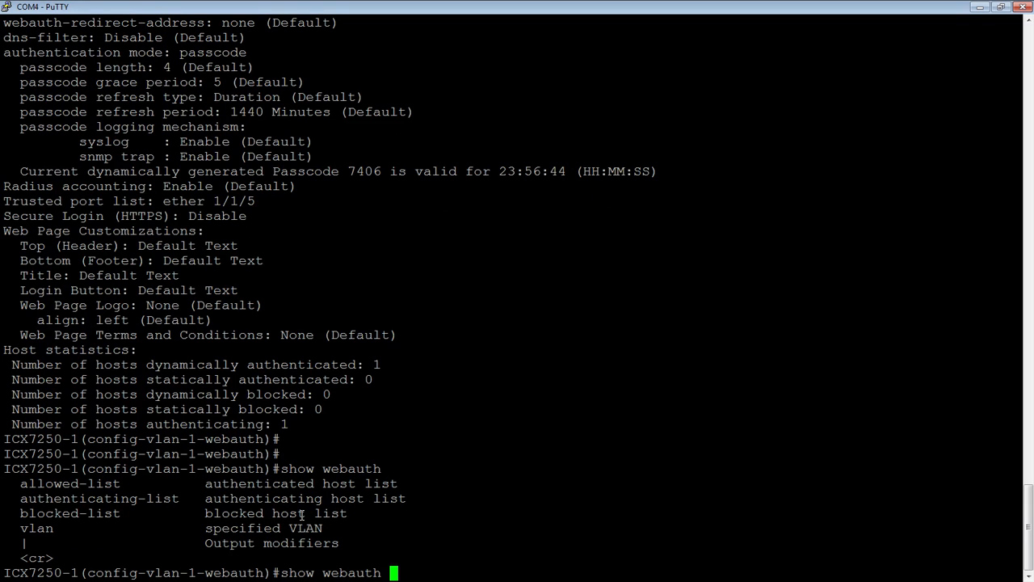
Run show webauth allowed-list showing host d4be.d986.8e37, then start a clear command.
{"action": "type", "text": "allow"}
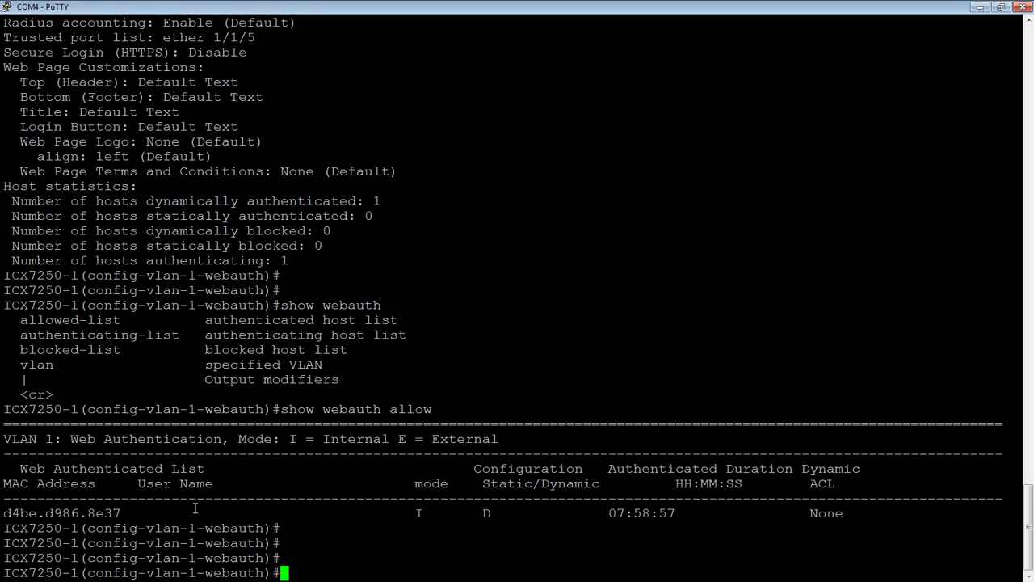
{"action": "mouse_move", "coordinate": [366, 472]}
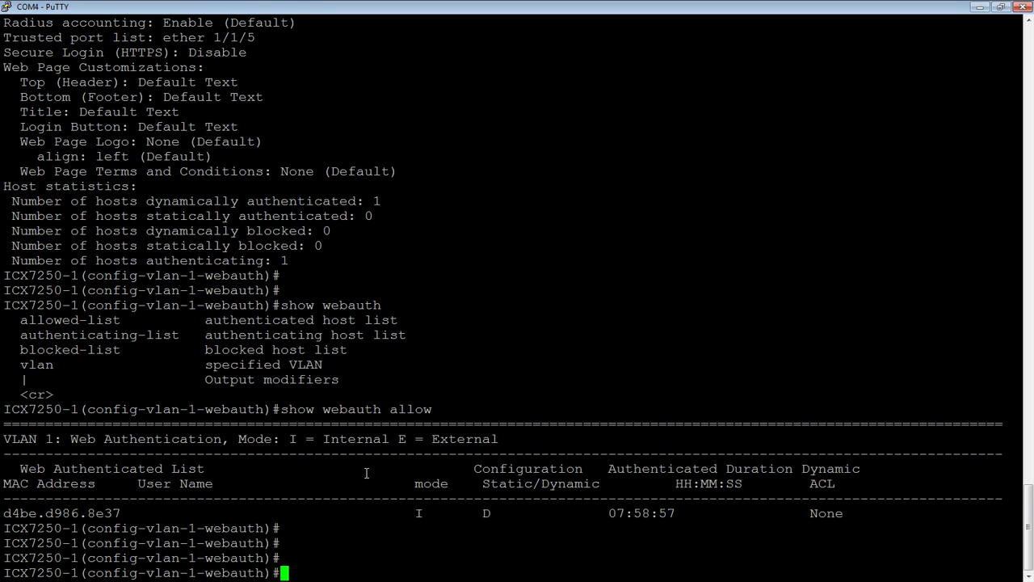
{"action": "mouse_move", "coordinate": [510, 506]}
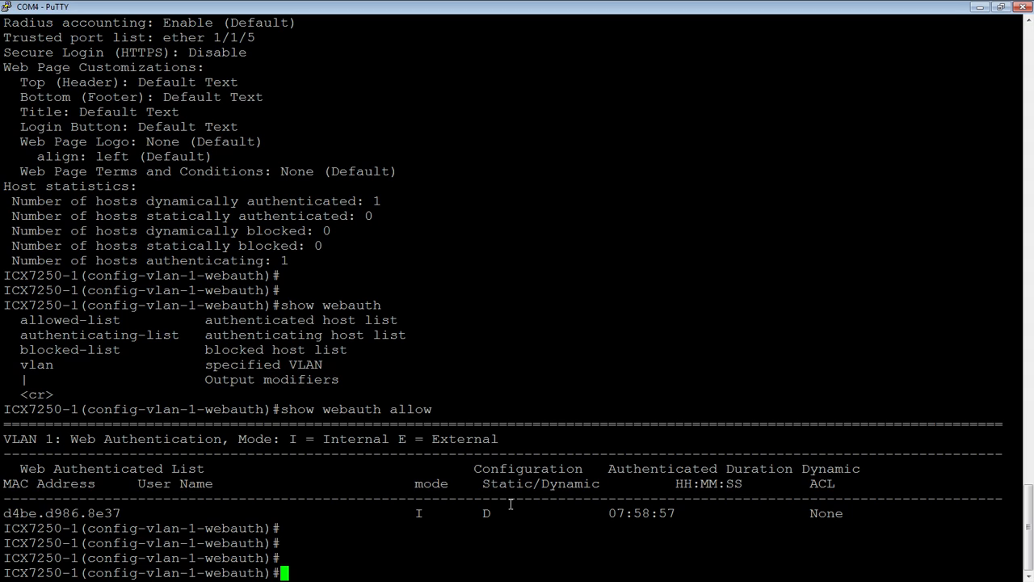
{"action": "mouse_move", "coordinate": [803, 481]}
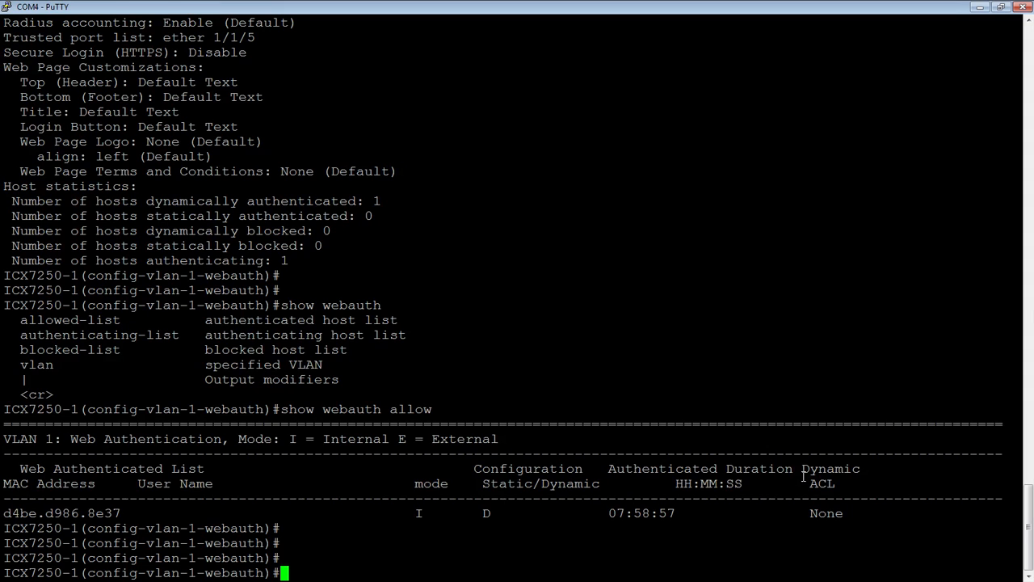
{"action": "mouse_move", "coordinate": [699, 462]}
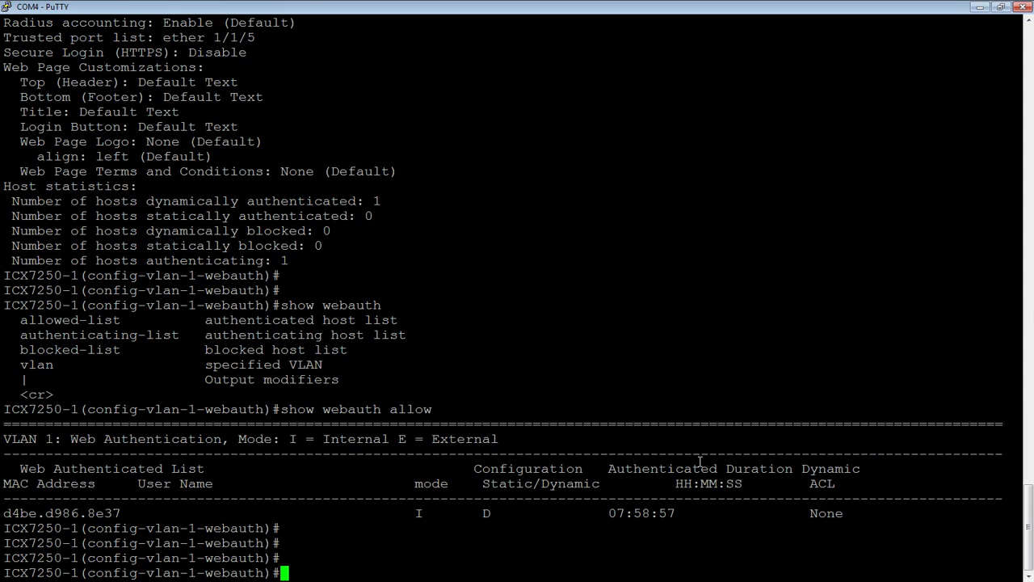
{"action": "mouse_move", "coordinate": [833, 464]}
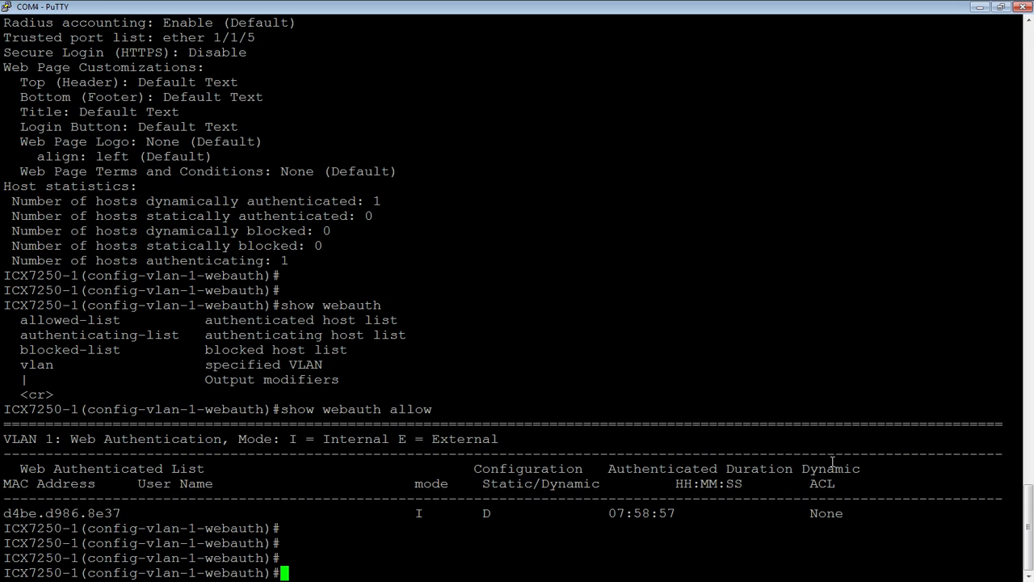
{"action": "mouse_move", "coordinate": [848, 511]}
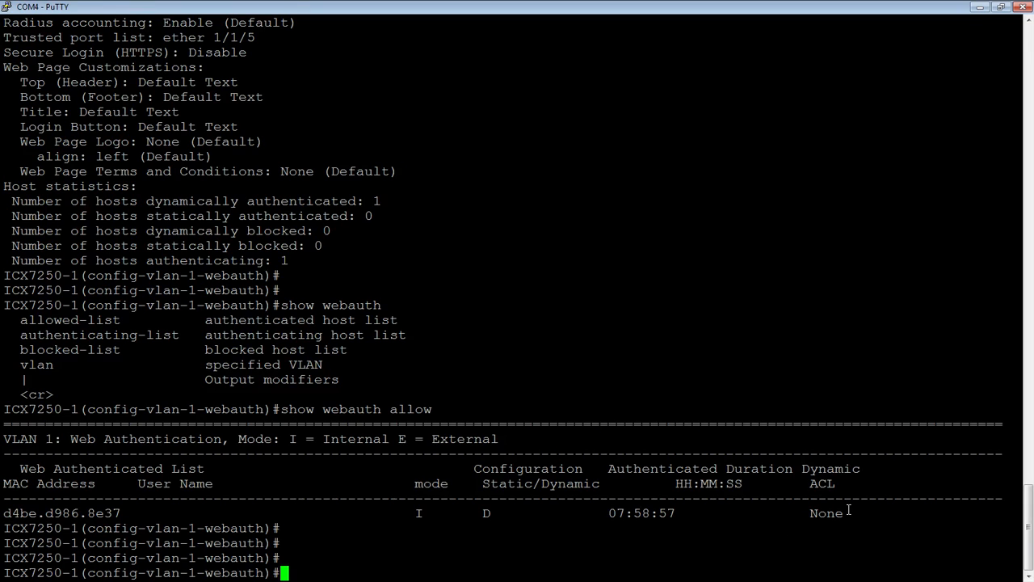
{"action": "scroll", "scroll_direction": "down", "scroll_amount": 3}
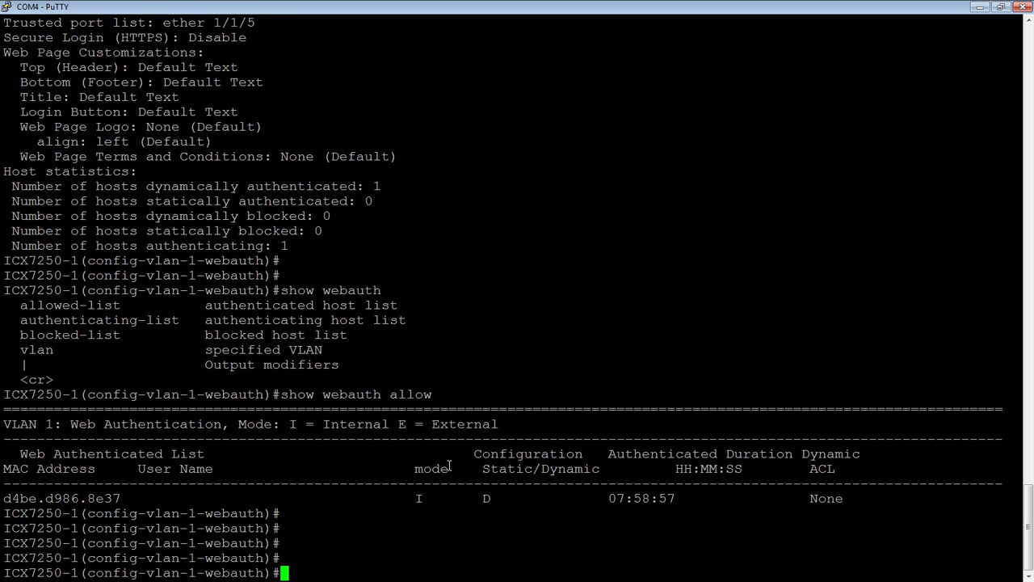
{"action": "type", "text": "clear webauth vlan"}
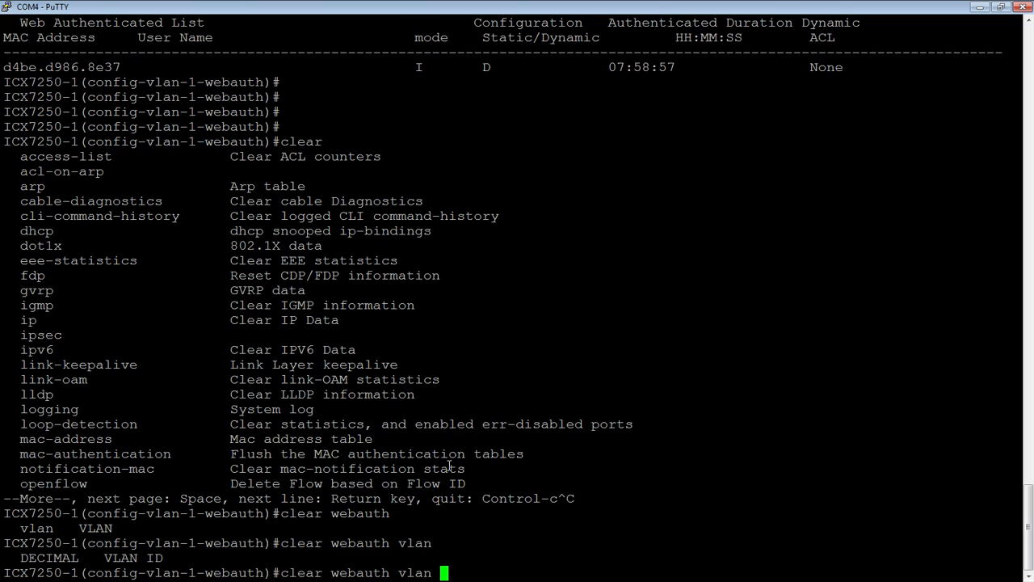
Enter clear webauth vlan 1 ? to list authenticated-mac and block-mac options.
{"action": "type", "text": "1"}
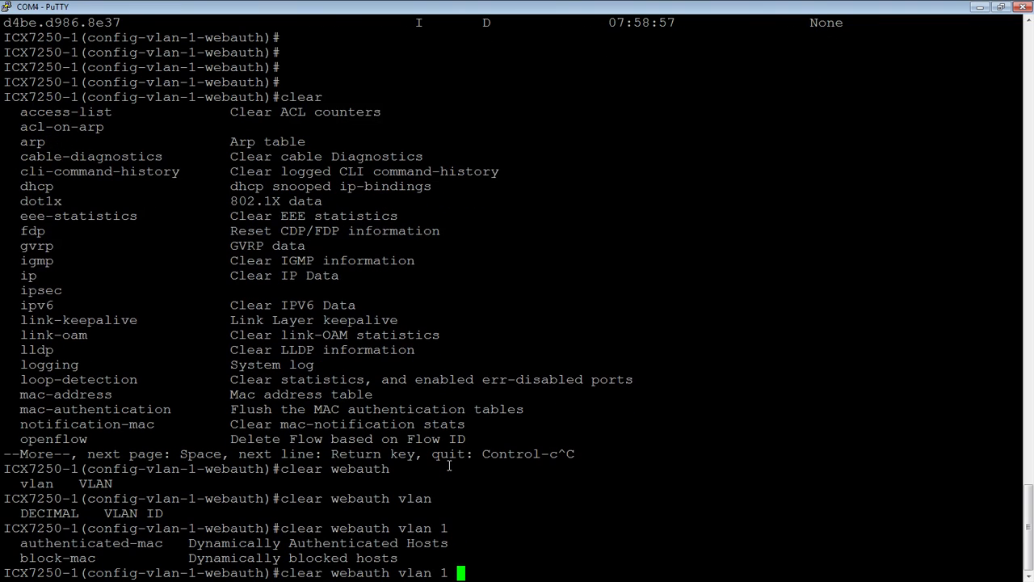